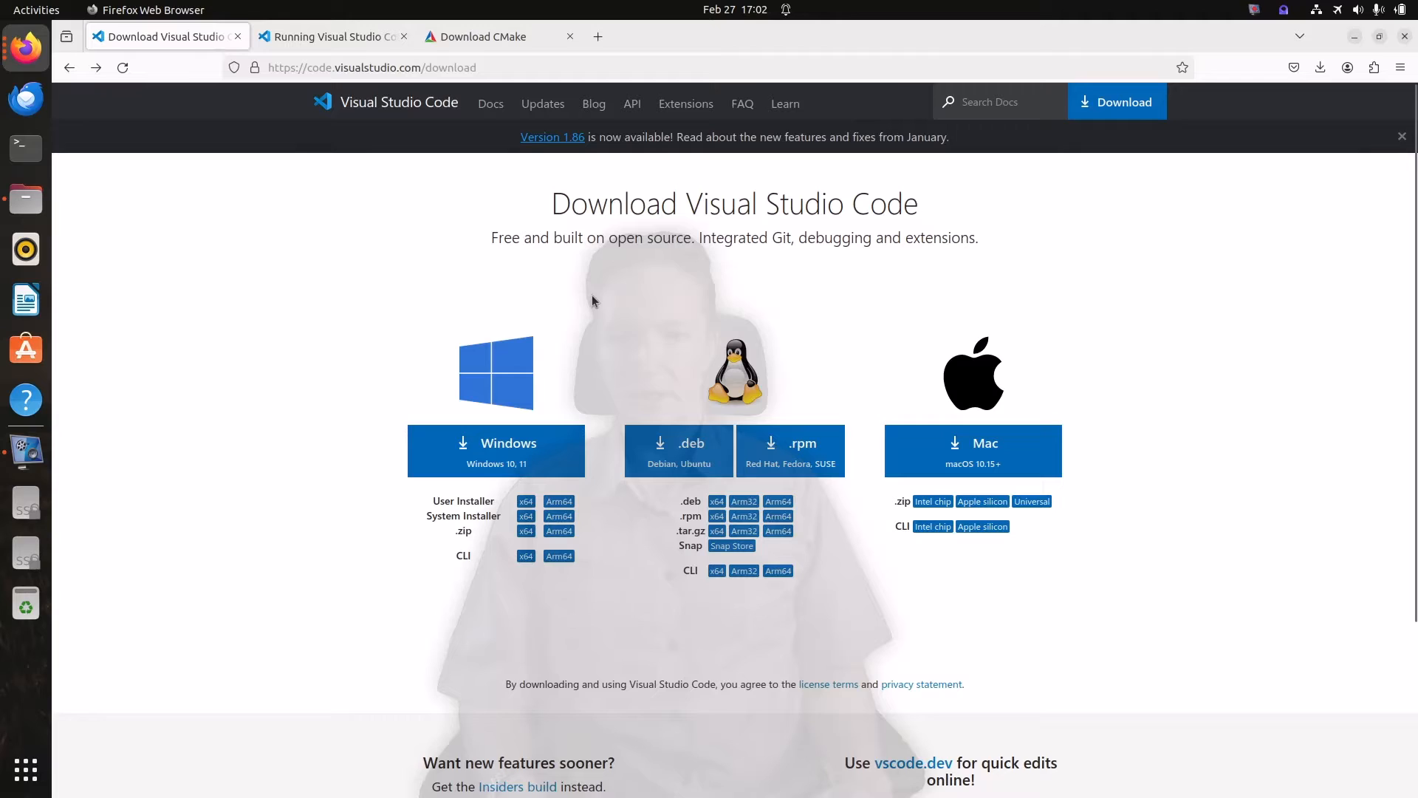
pyautogui.moveTo(660, 326)
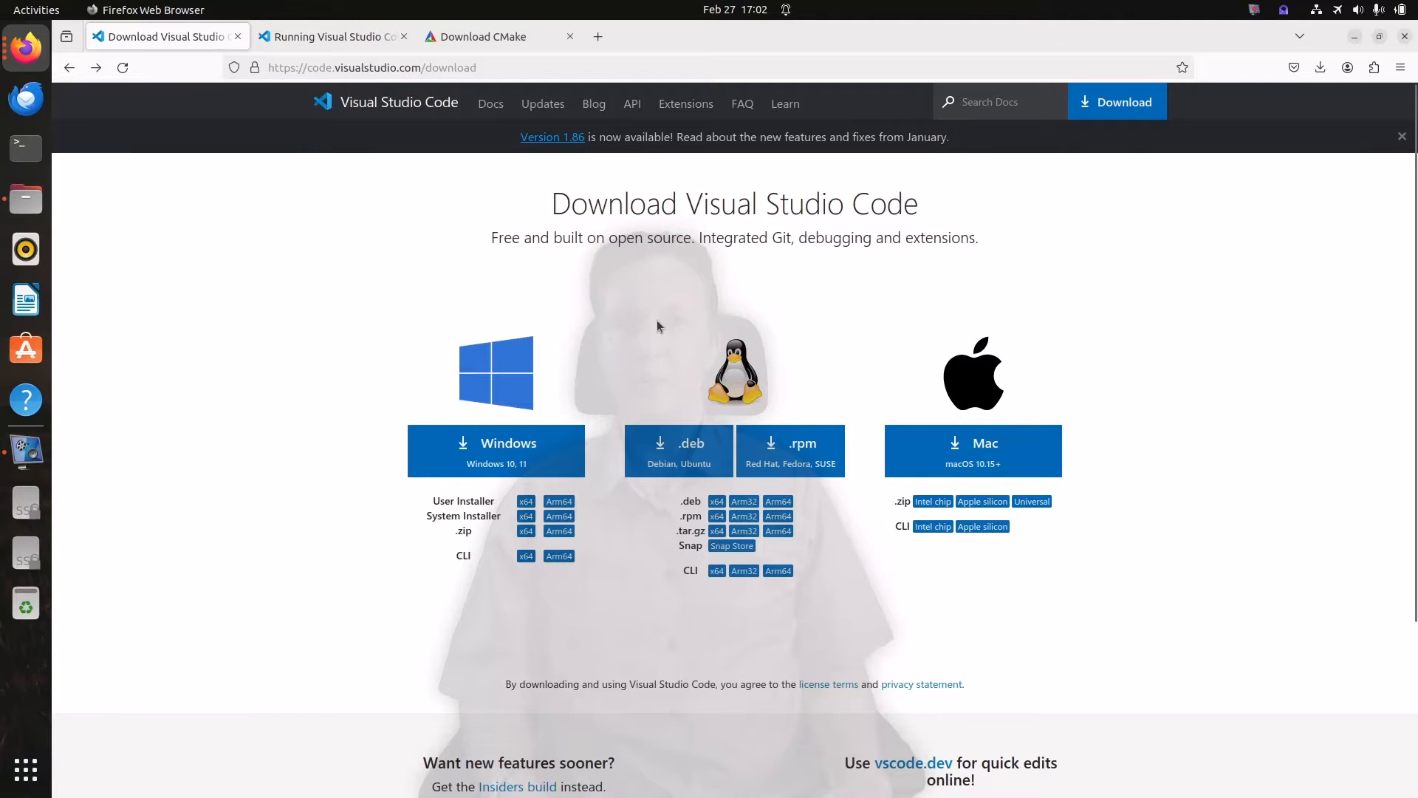
pyautogui.moveTo(678, 450)
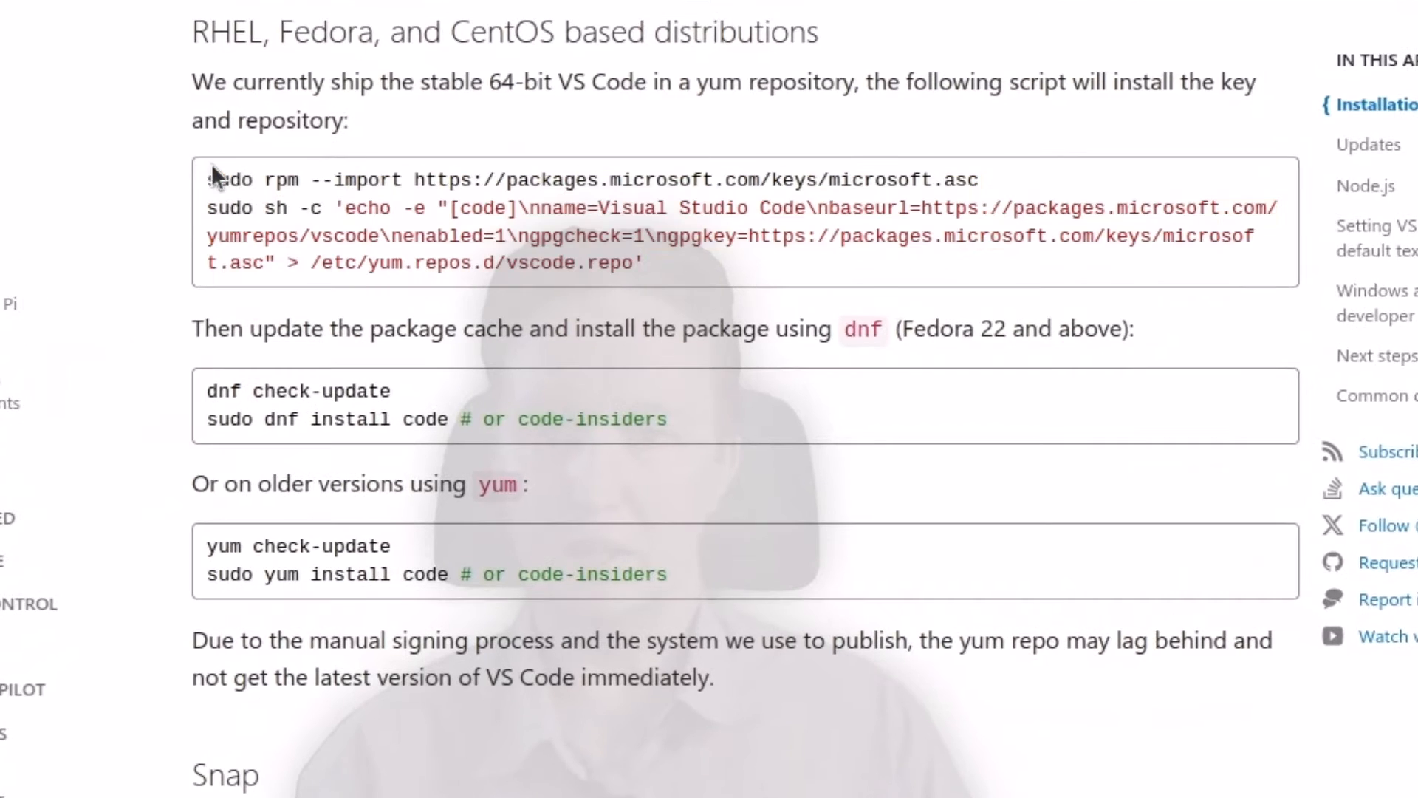
# - Highlight the dnf install commands in the RHEL/Fedora section of the Linux setup guide
pyautogui.moveTo(208, 178); pyautogui.dragTo(642, 263)
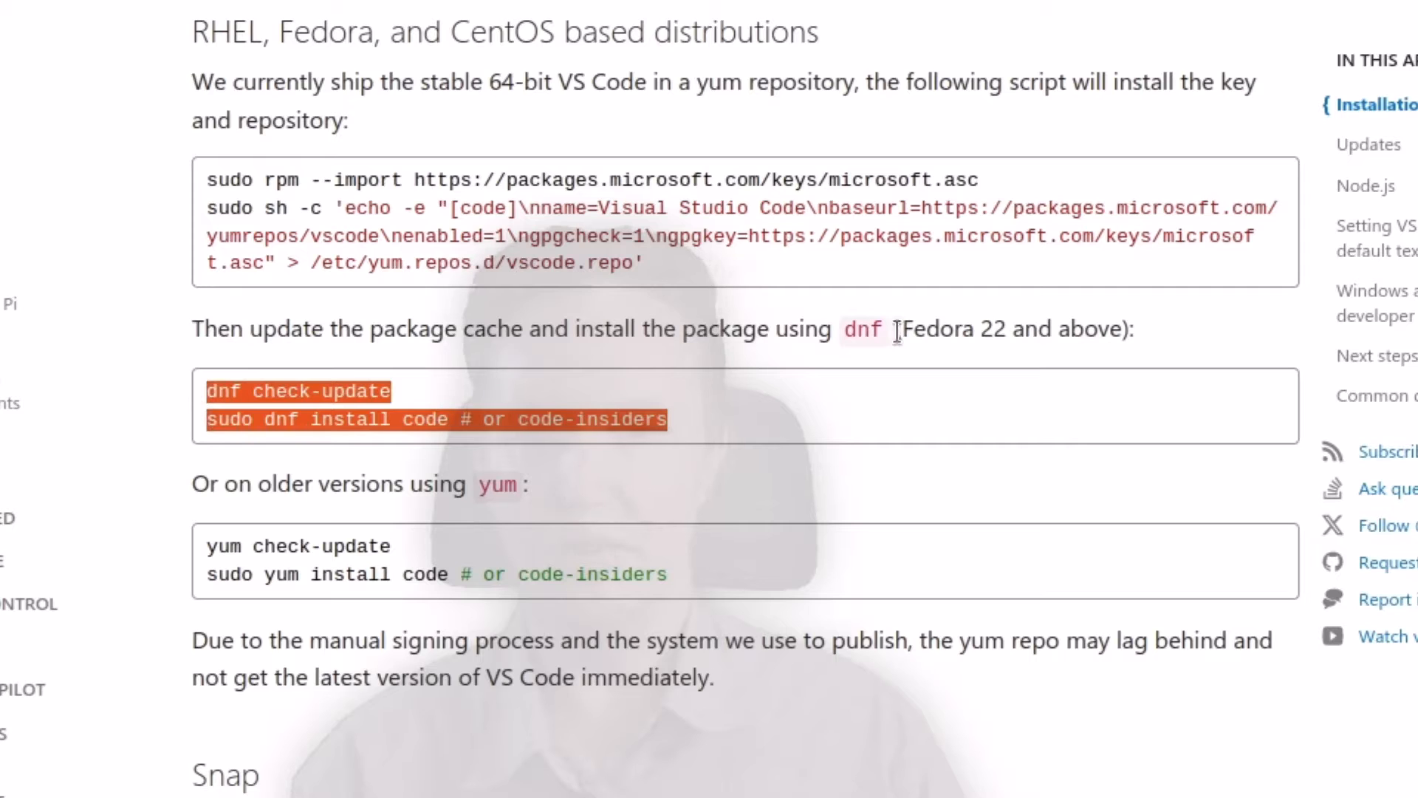
pyautogui.moveTo(425, 420)
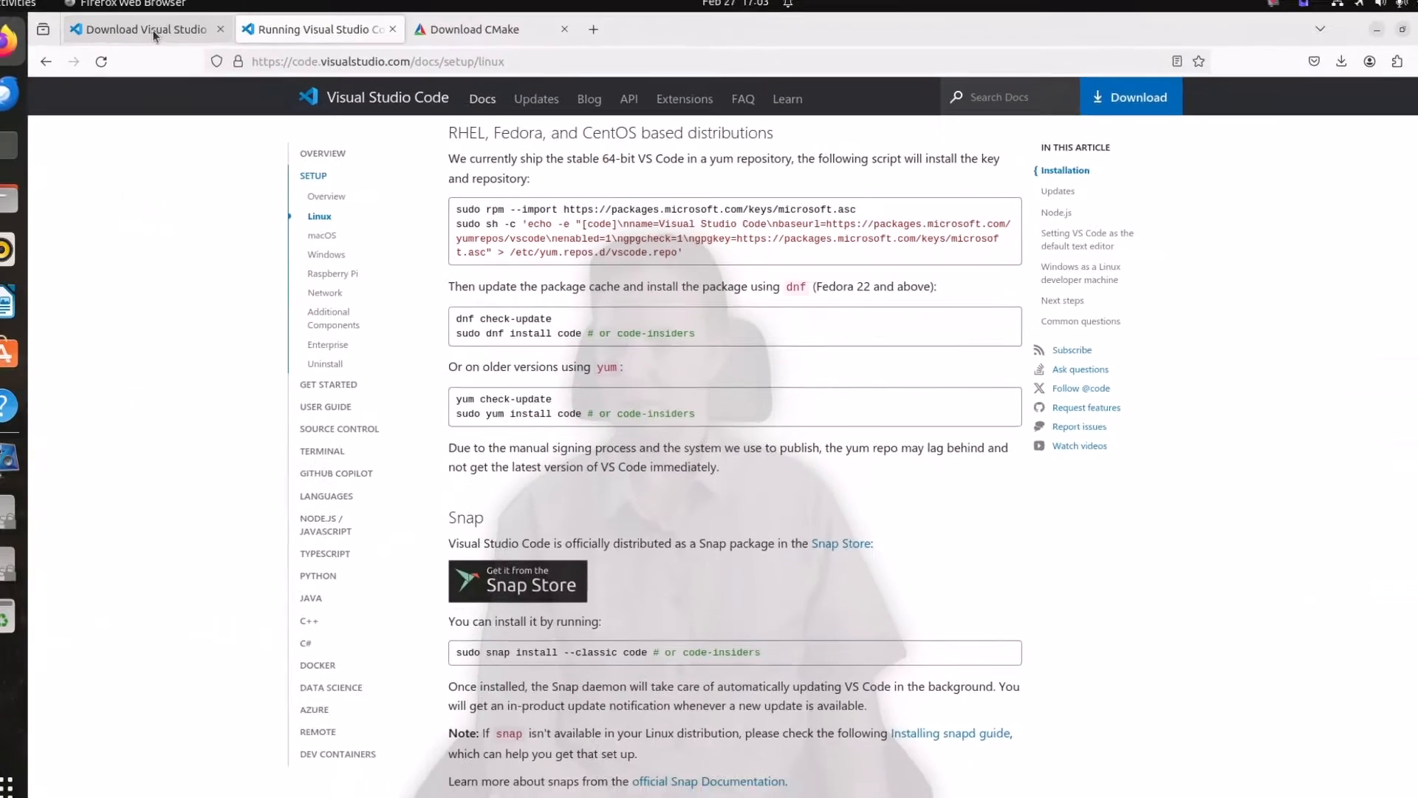
# - Download the VS Code .deb package for Debian/Ubuntu and check the download's progress
pyautogui.click(1130, 97)
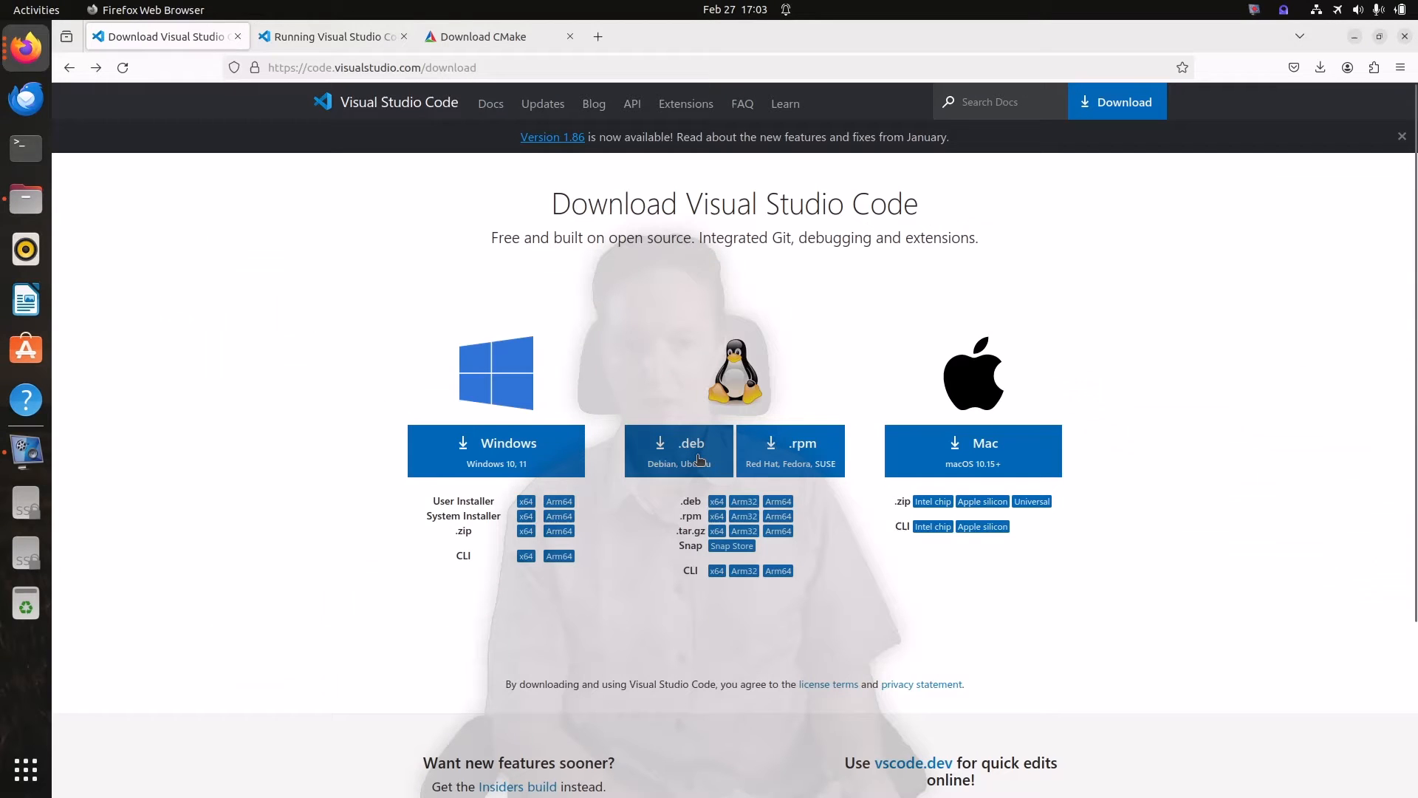
pyautogui.click(677, 451)
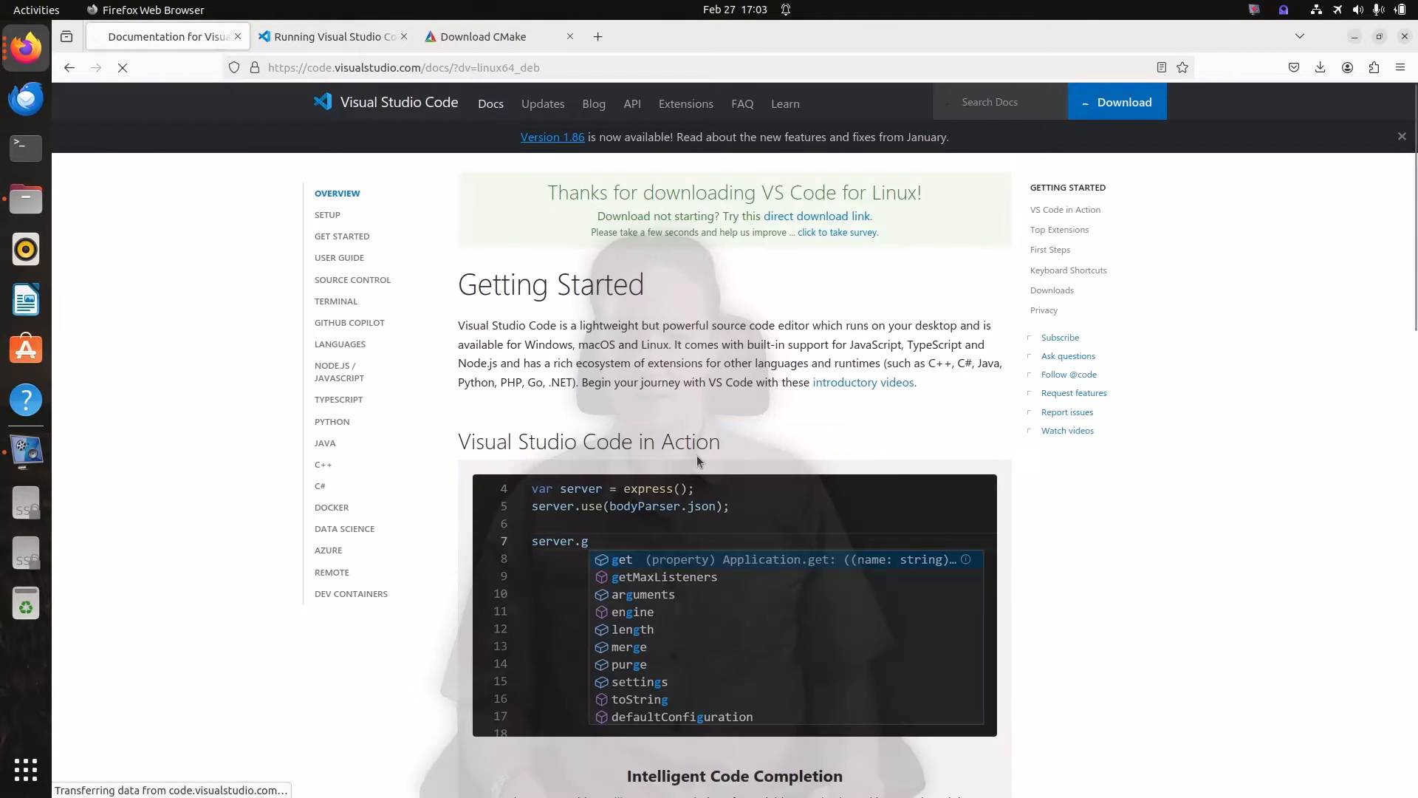
pyautogui.click(1320, 67)
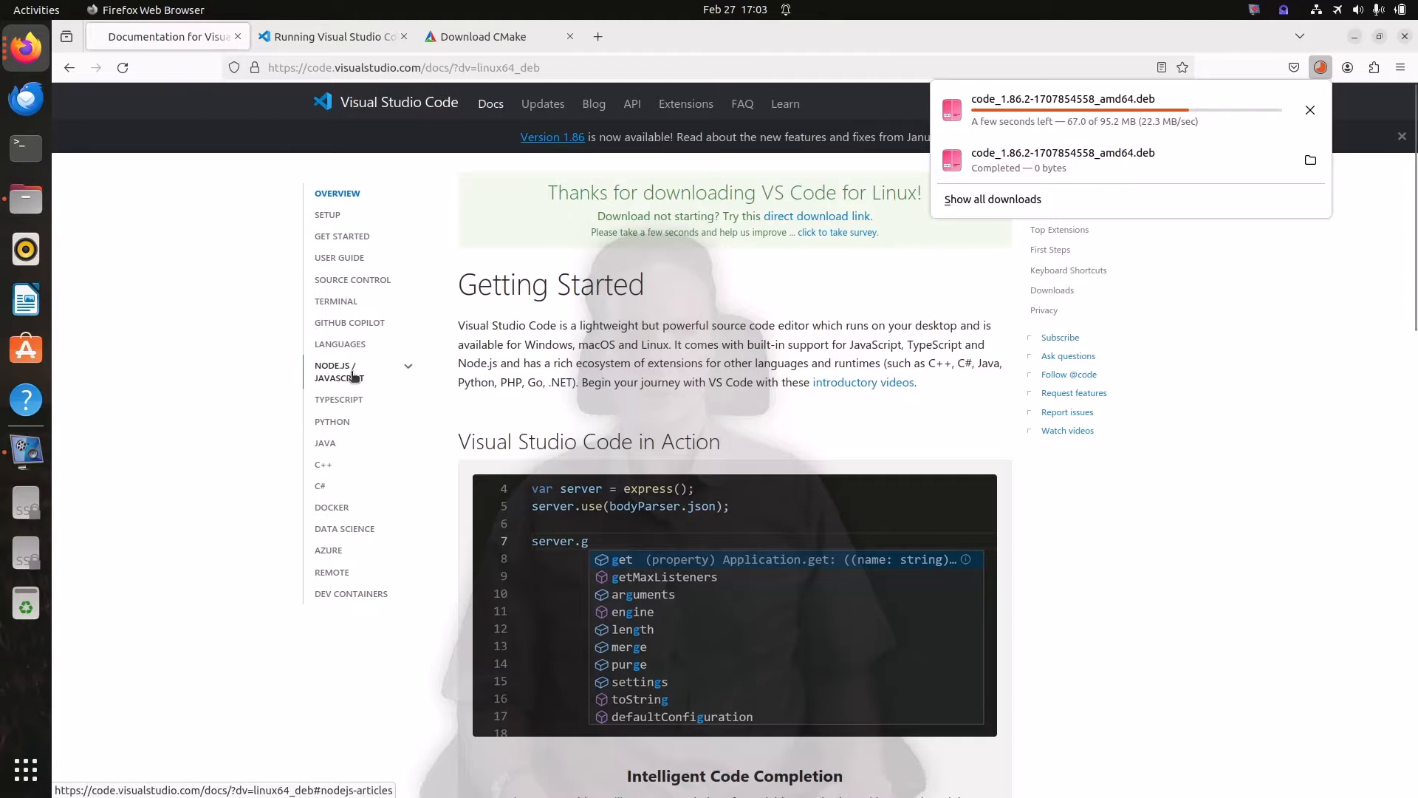
pyautogui.moveTo(24, 149)
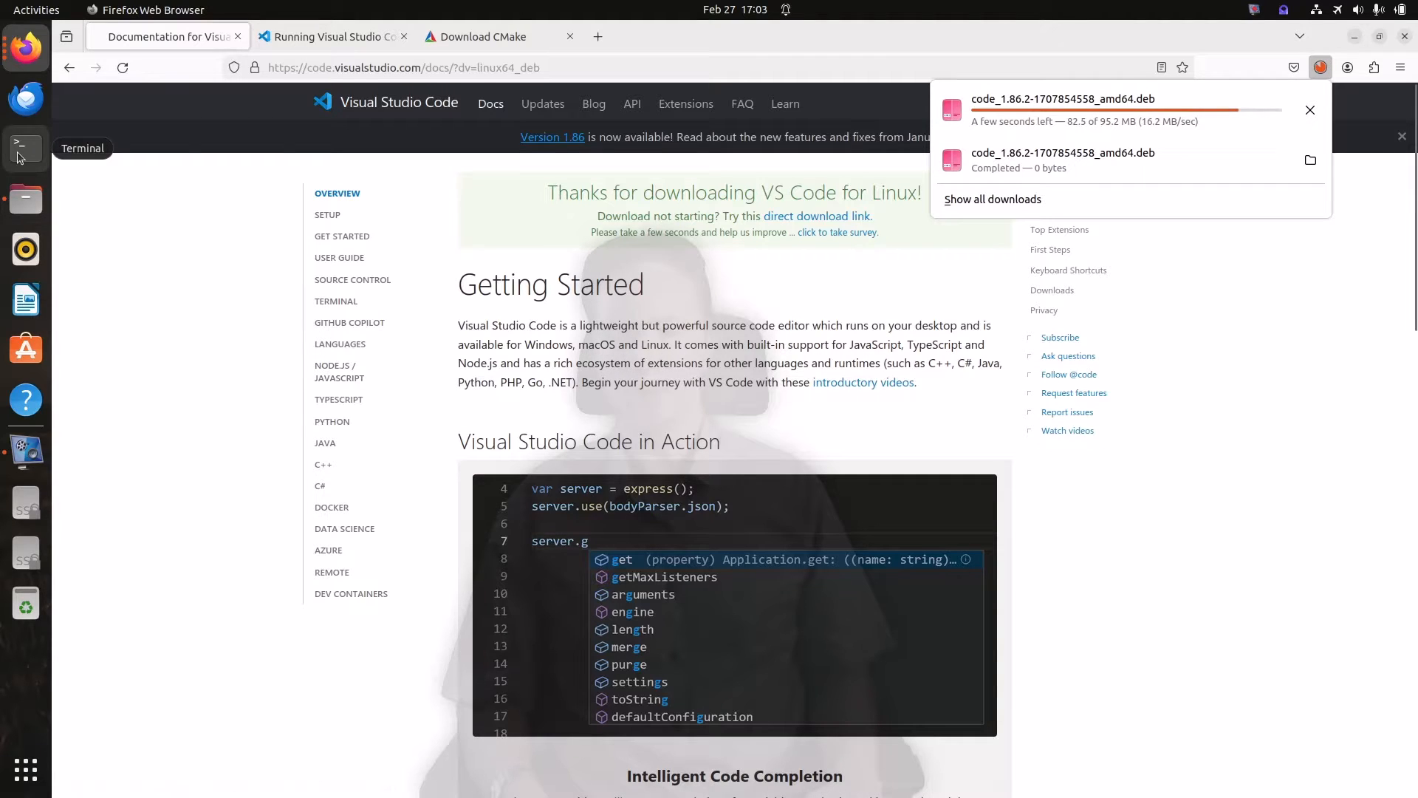
# - Install the VS Code .deb file from the Downloads folder with sudo apt install
pyautogui.click(25, 148)
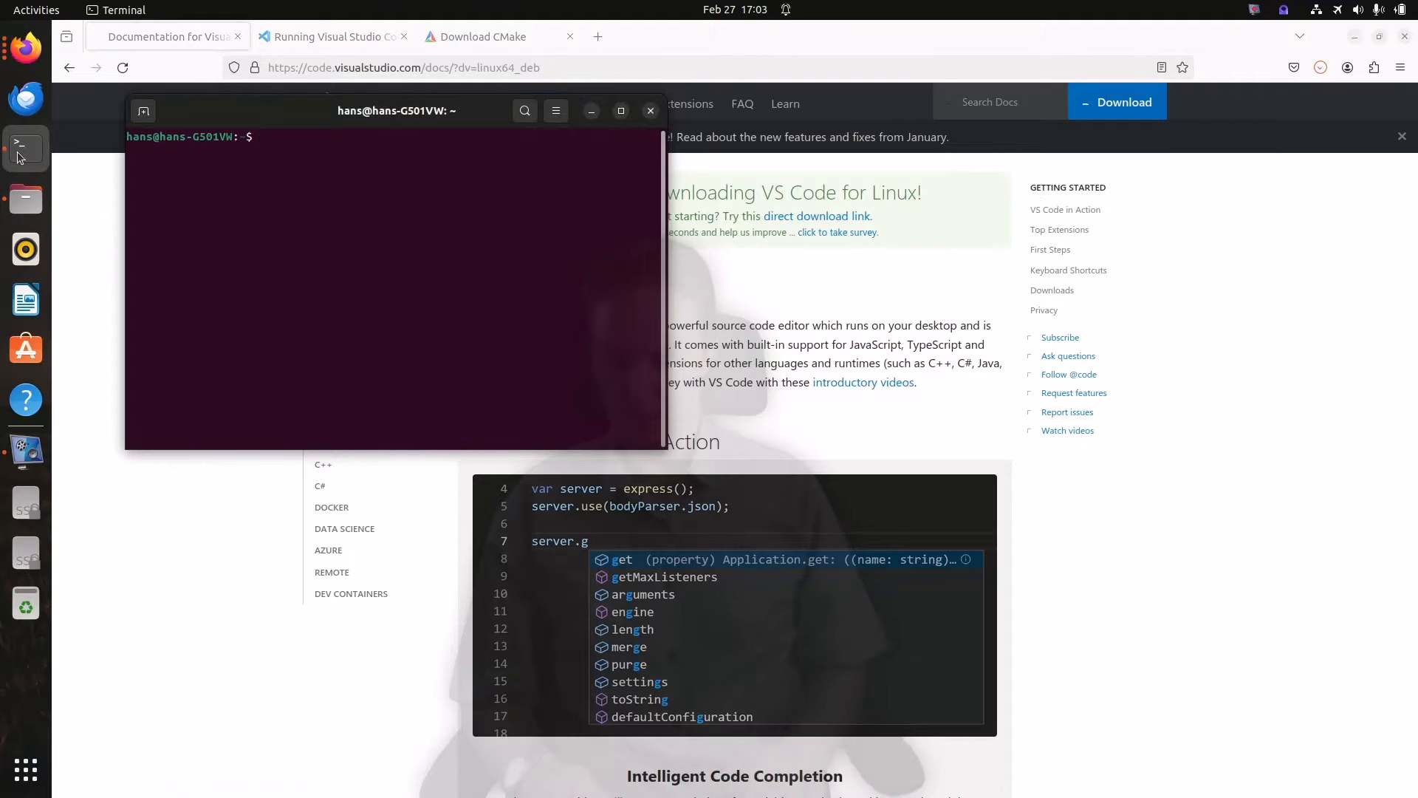
pyautogui.write('cd Downloads')
pyautogui.write('ls')
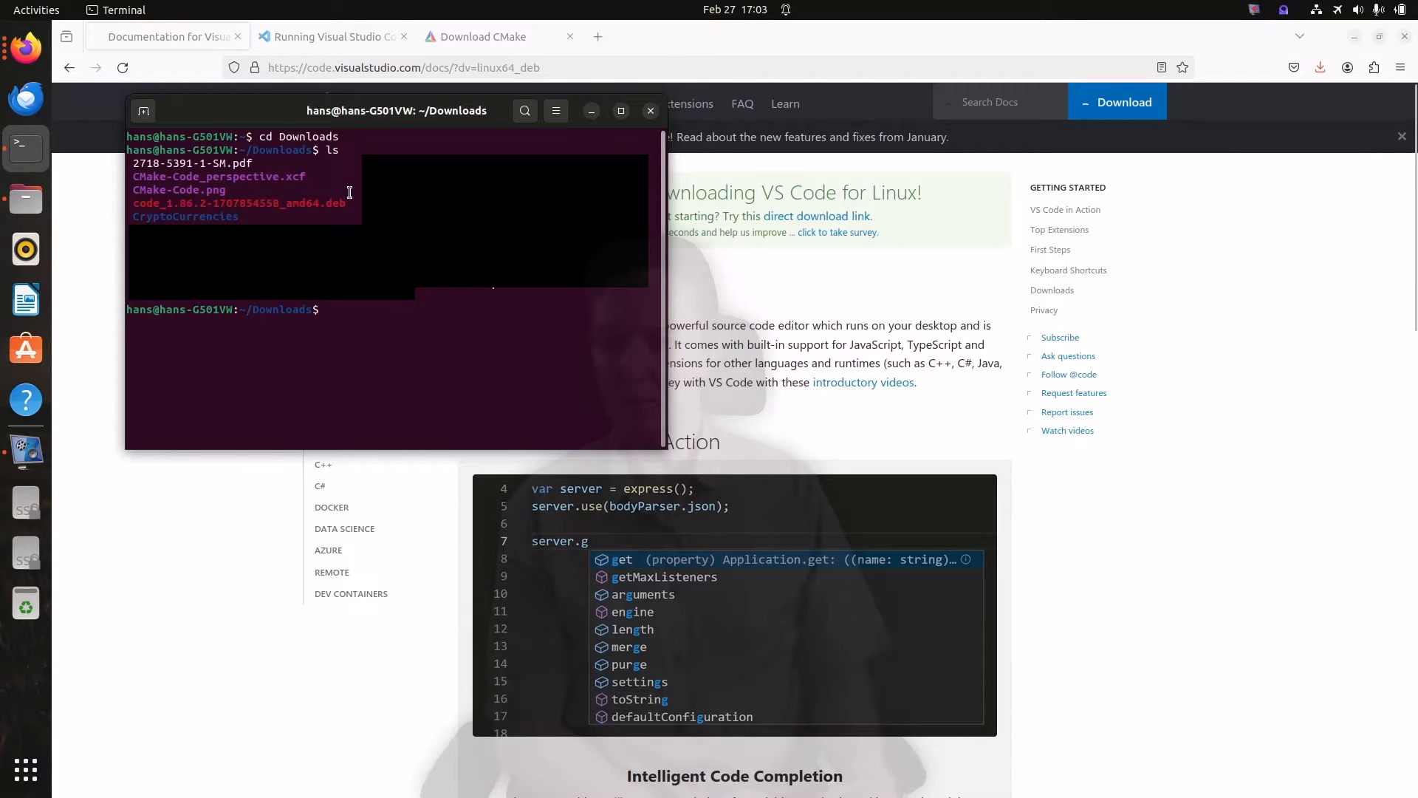
pyautogui.doubleClick(237, 202)
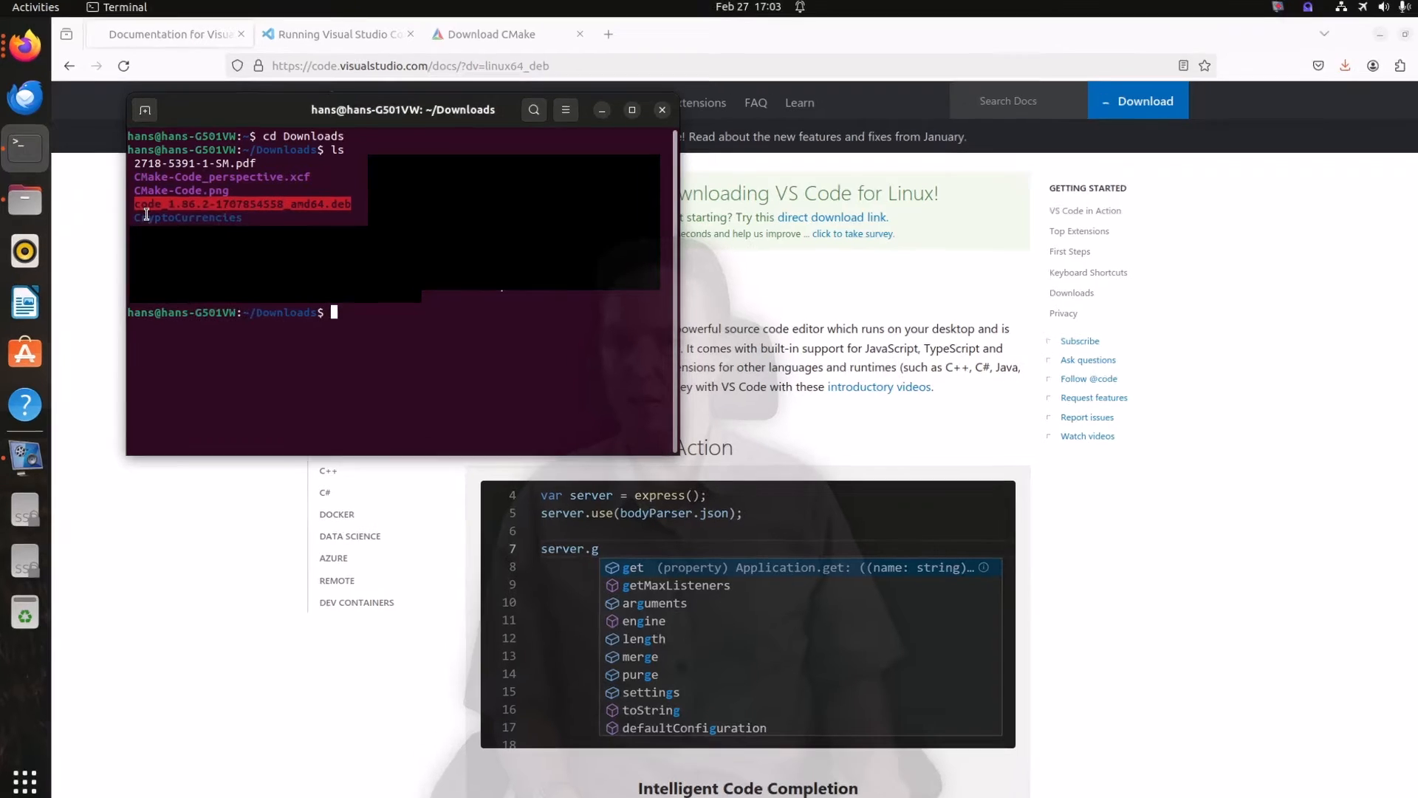
pyautogui.write('sudo apt install ./')
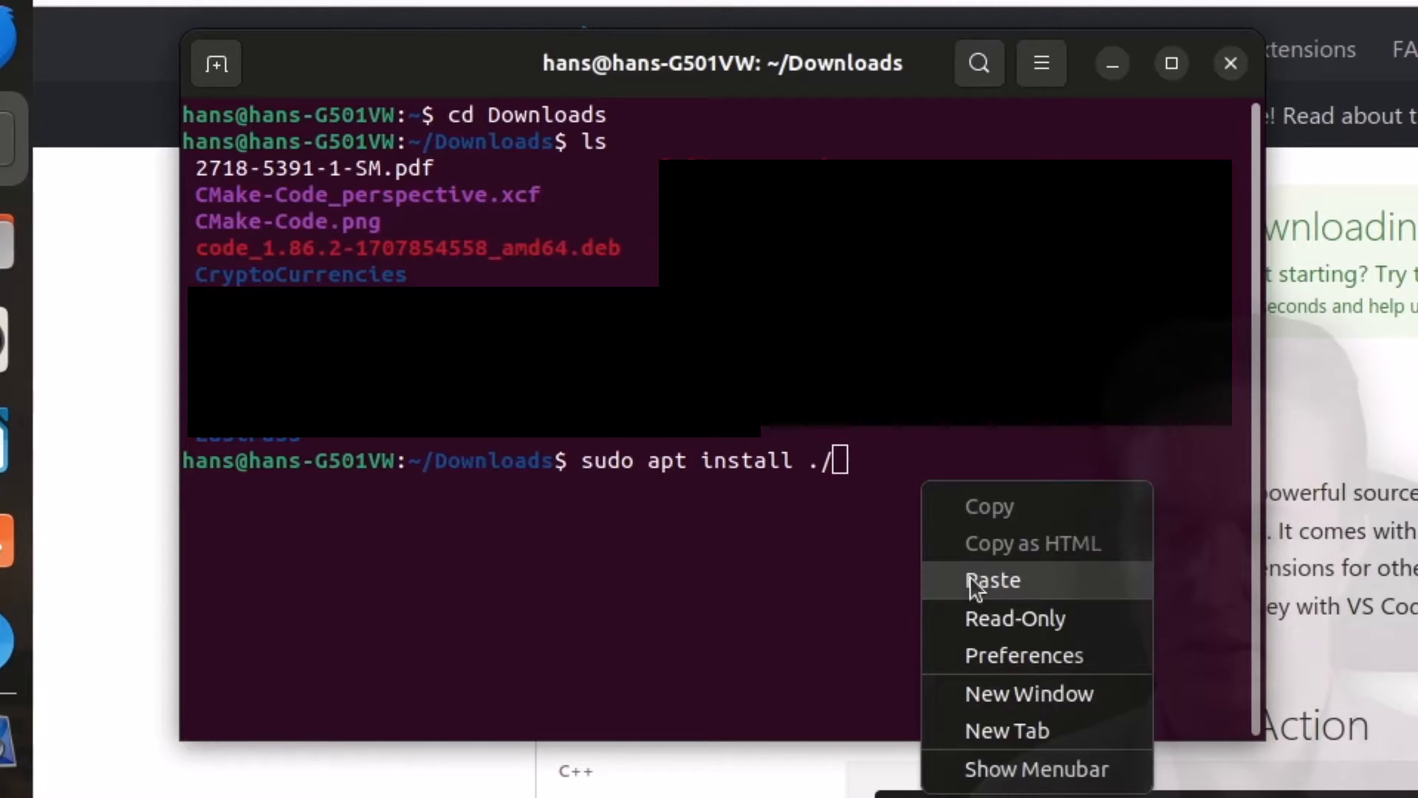
pyautogui.click(992, 580)
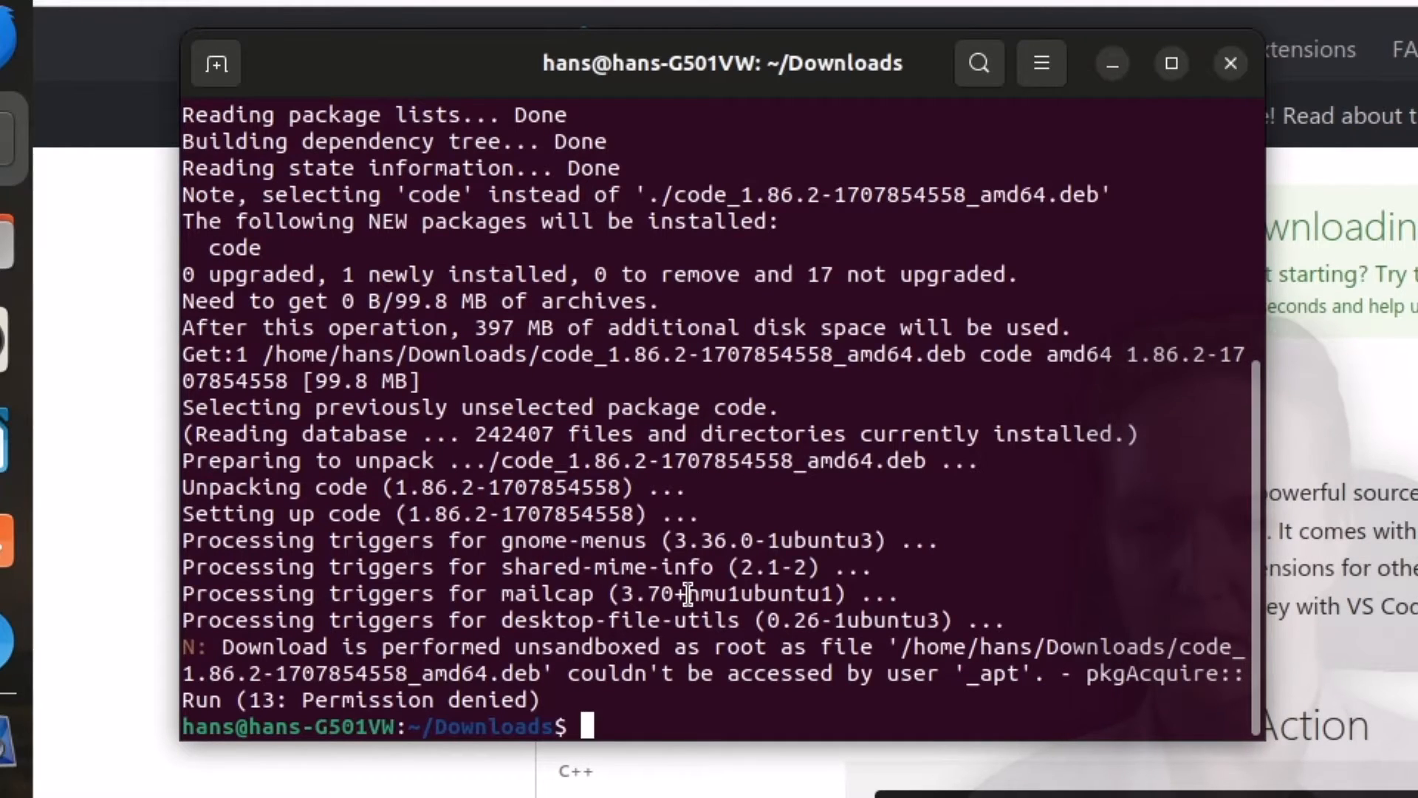
# - Run sudo apt install for build-essential, gdb and cmake, confirming with y
pyautogui.write('sudo')
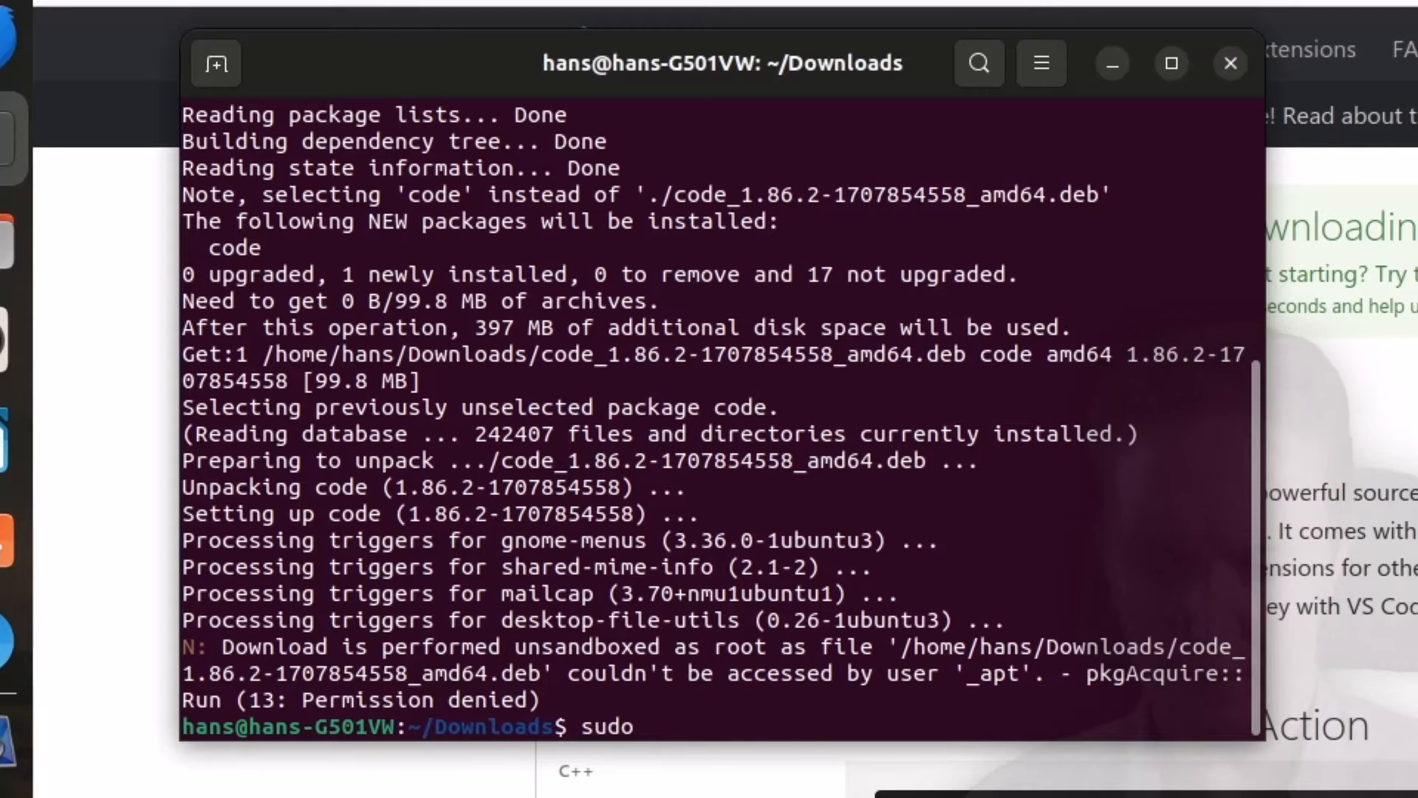
pyautogui.write('apt install')
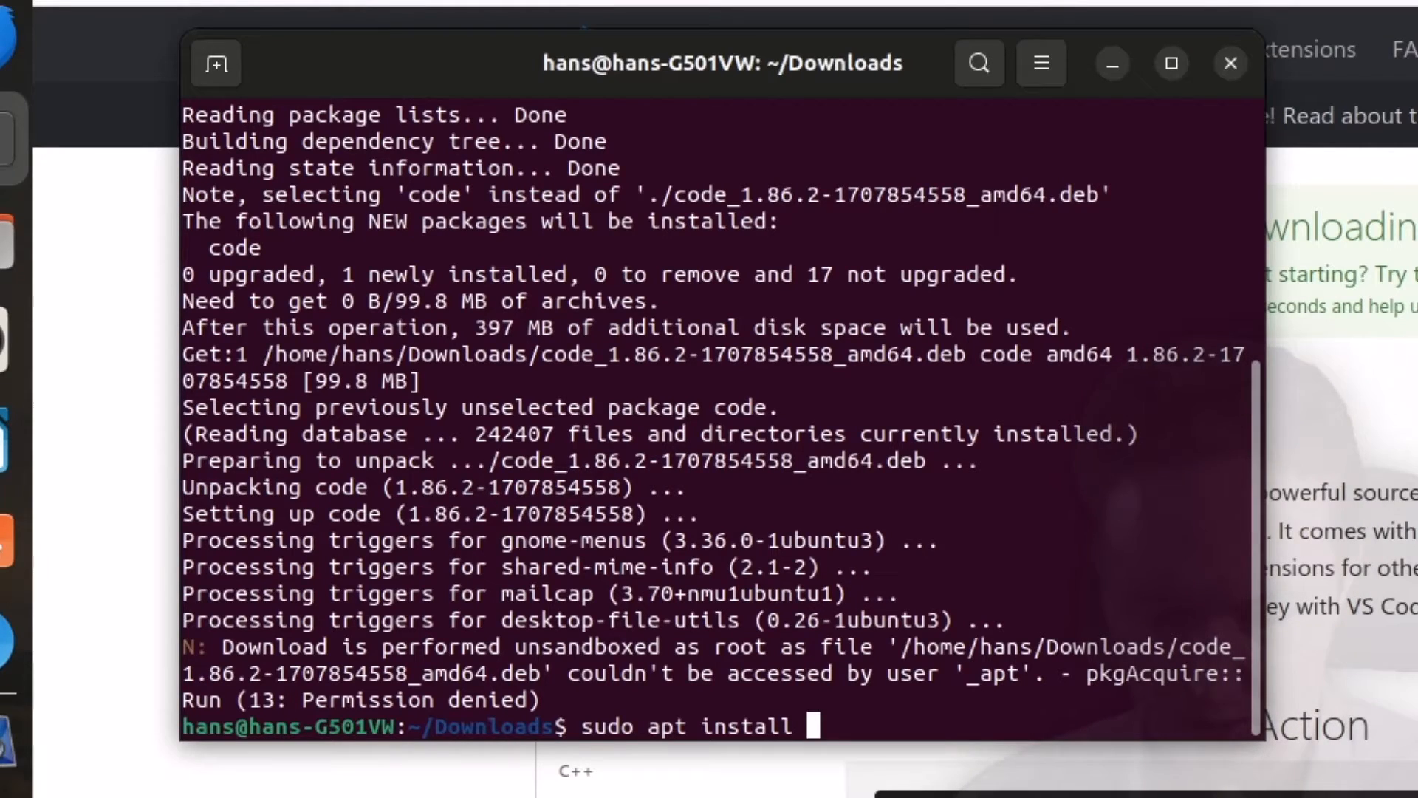
pyautogui.write('build-essential')
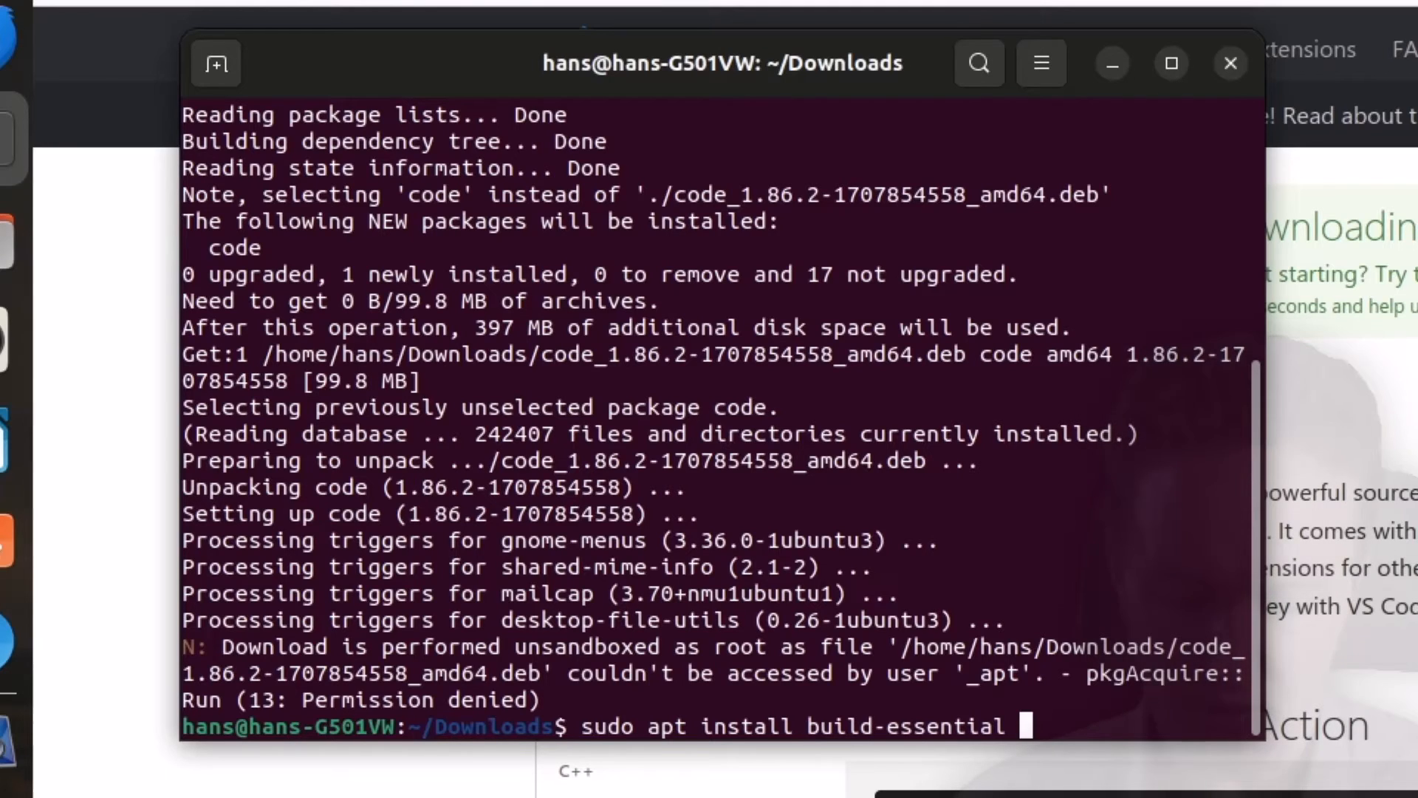
pyautogui.write('gdb')
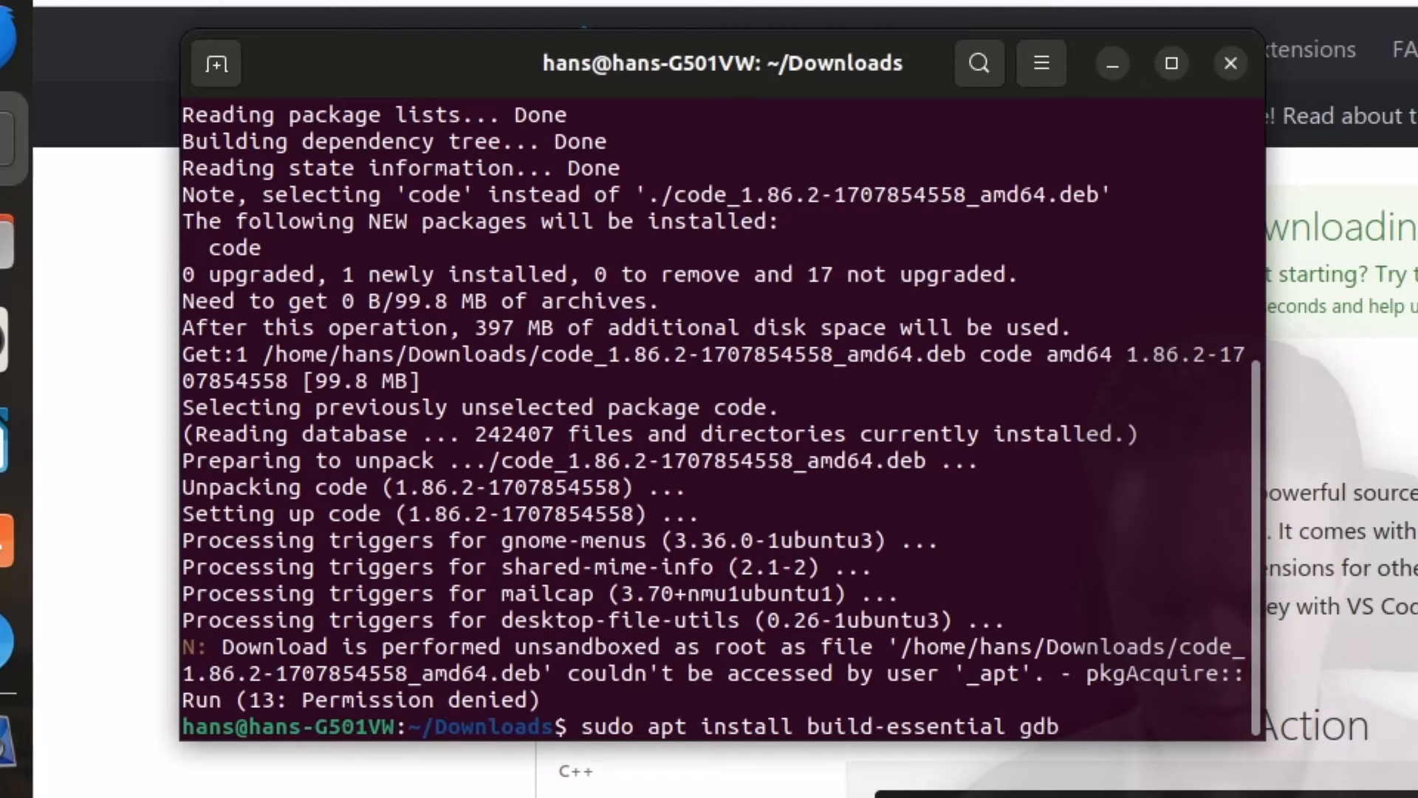
pyautogui.write('cmake')
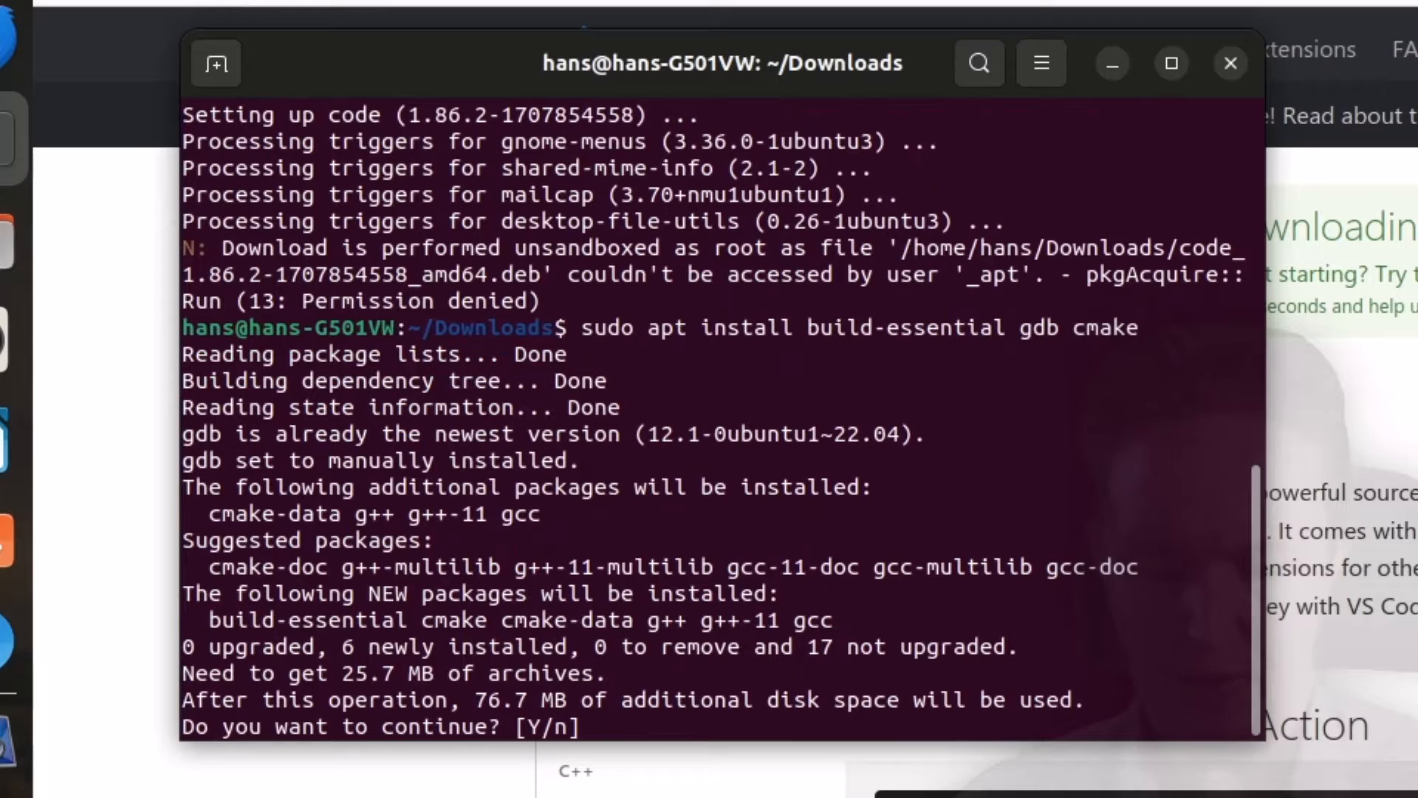
pyautogui.write('y')
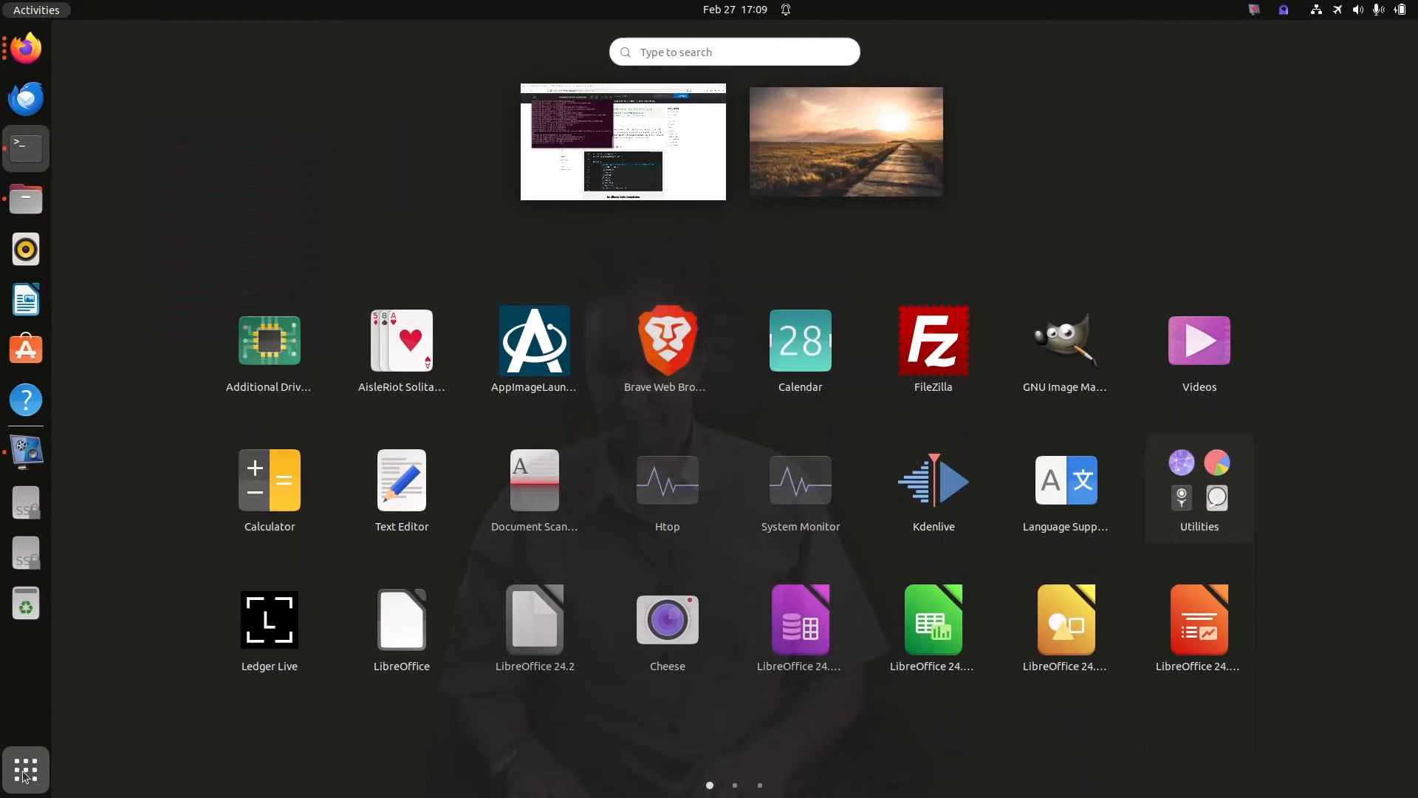
# - Search Activities for 'code' and launch Visual Studio Code
pyautogui.write('code')
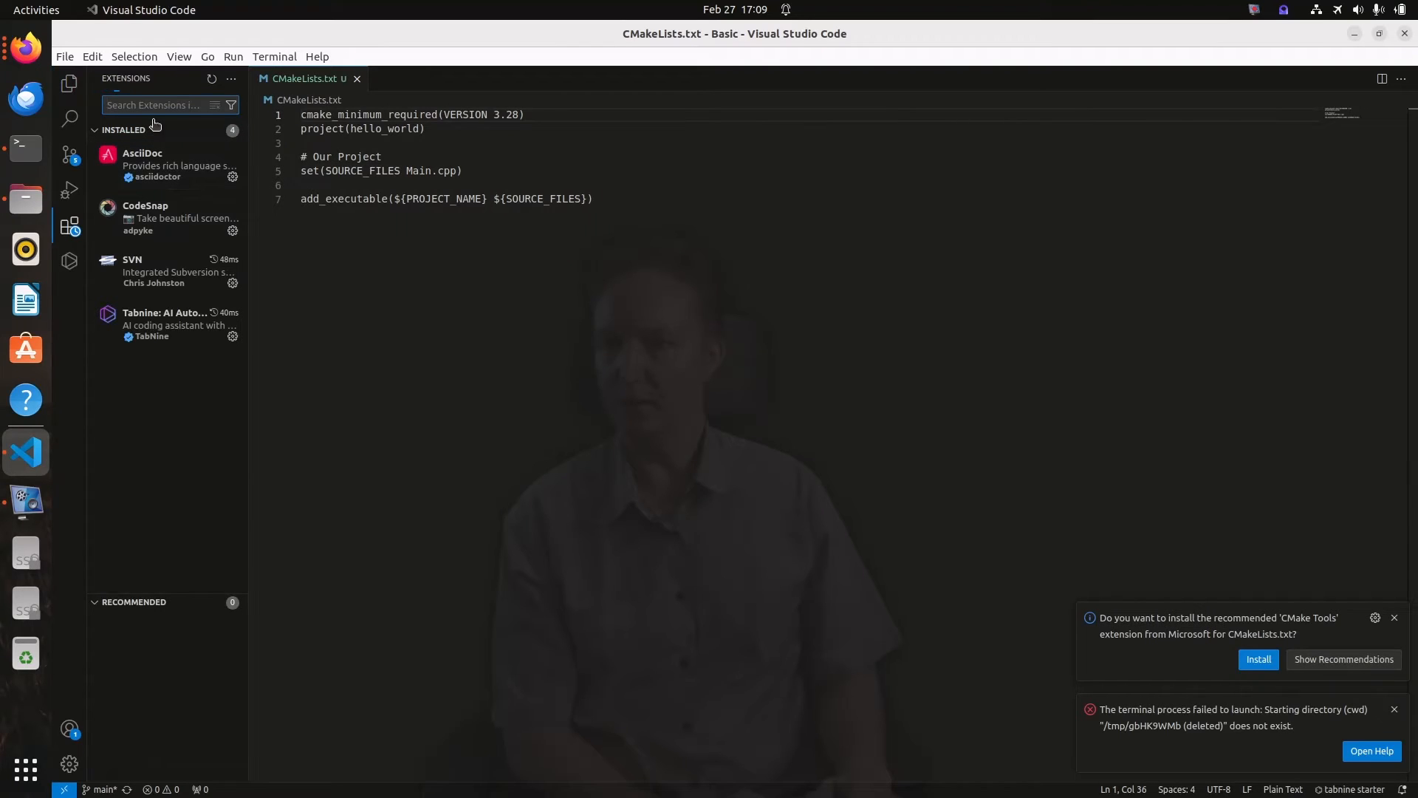
pyautogui.write('c')
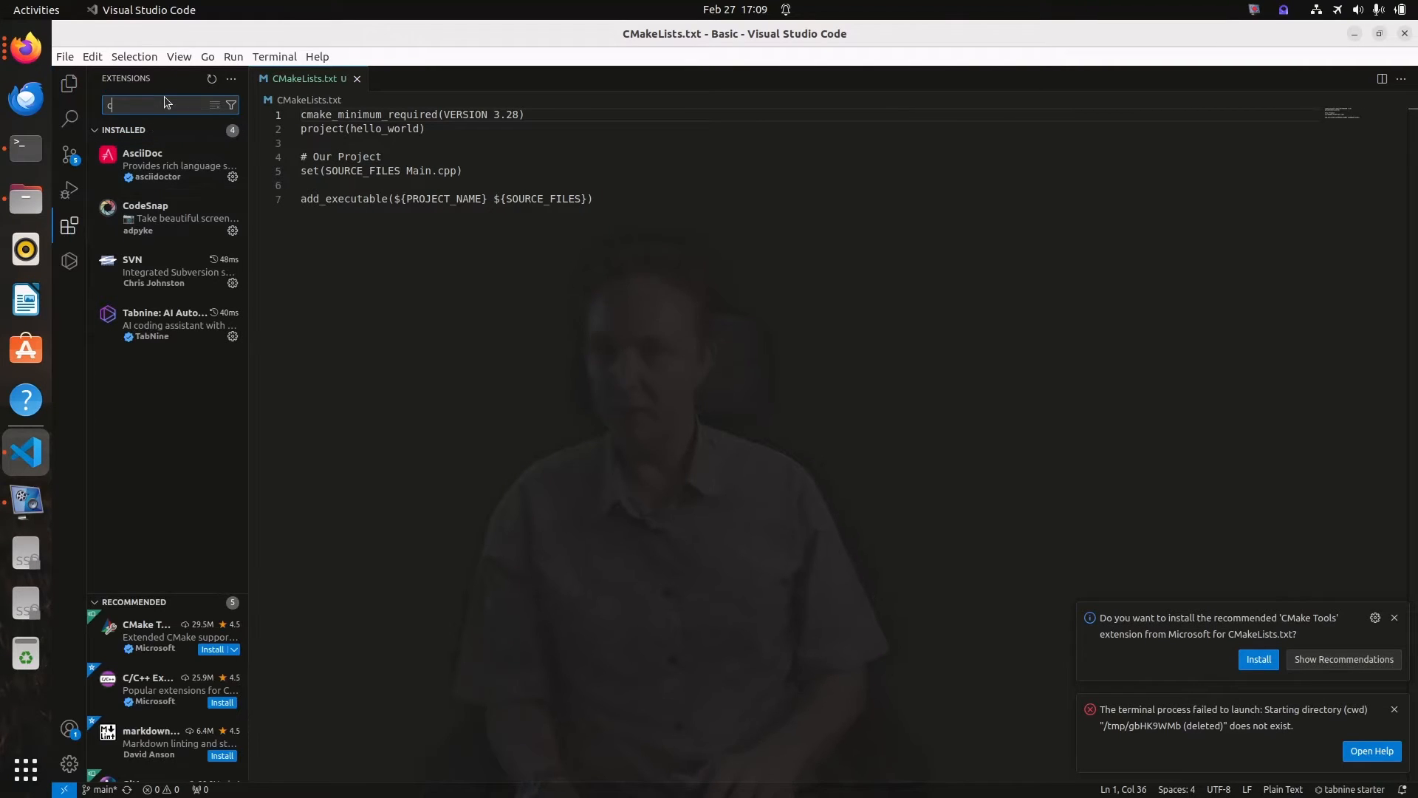
# - Search extensions for C/C++ and install Microsoft's C/C++ Extension Pack
pyautogui.write('/C++')
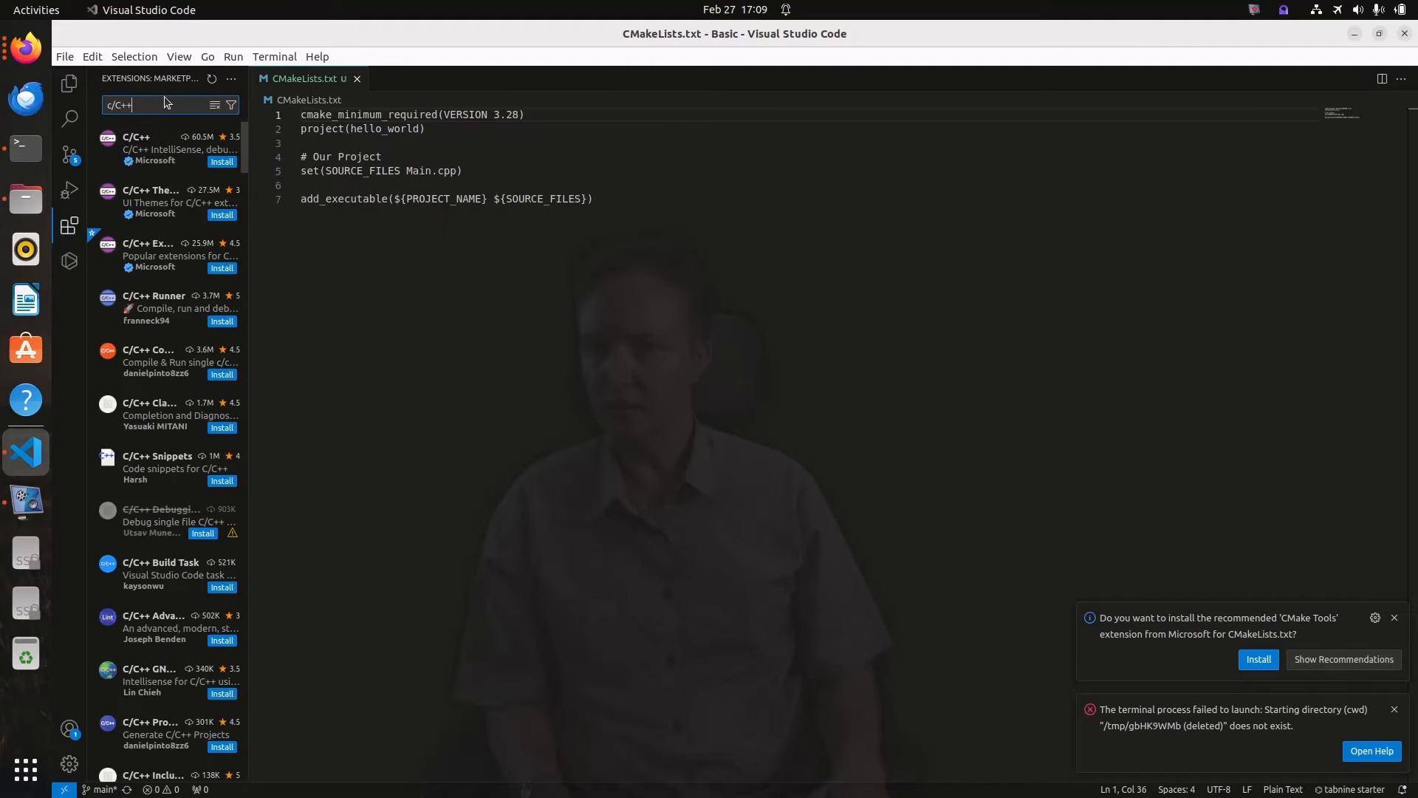
pyautogui.moveTo(170, 149)
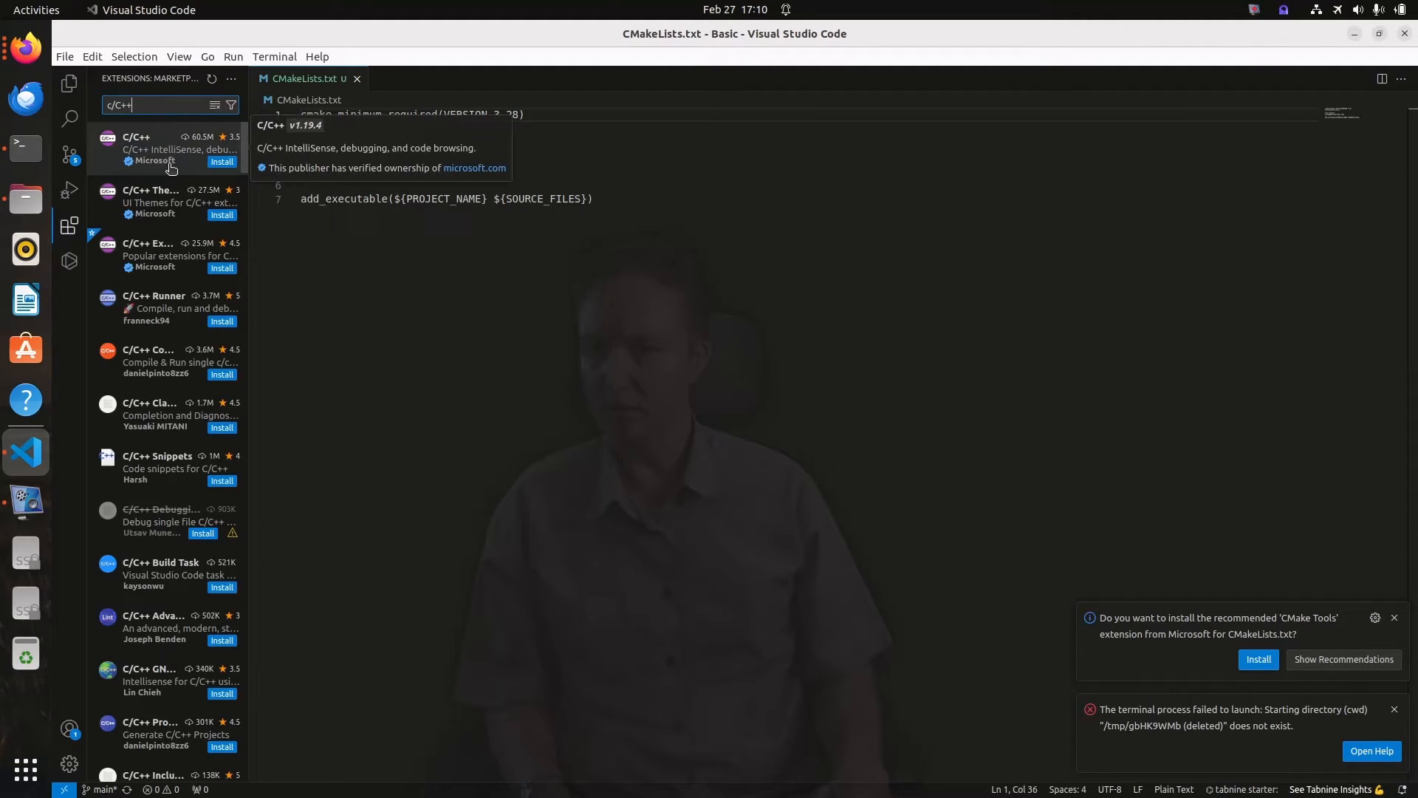
pyautogui.click(162, 148)
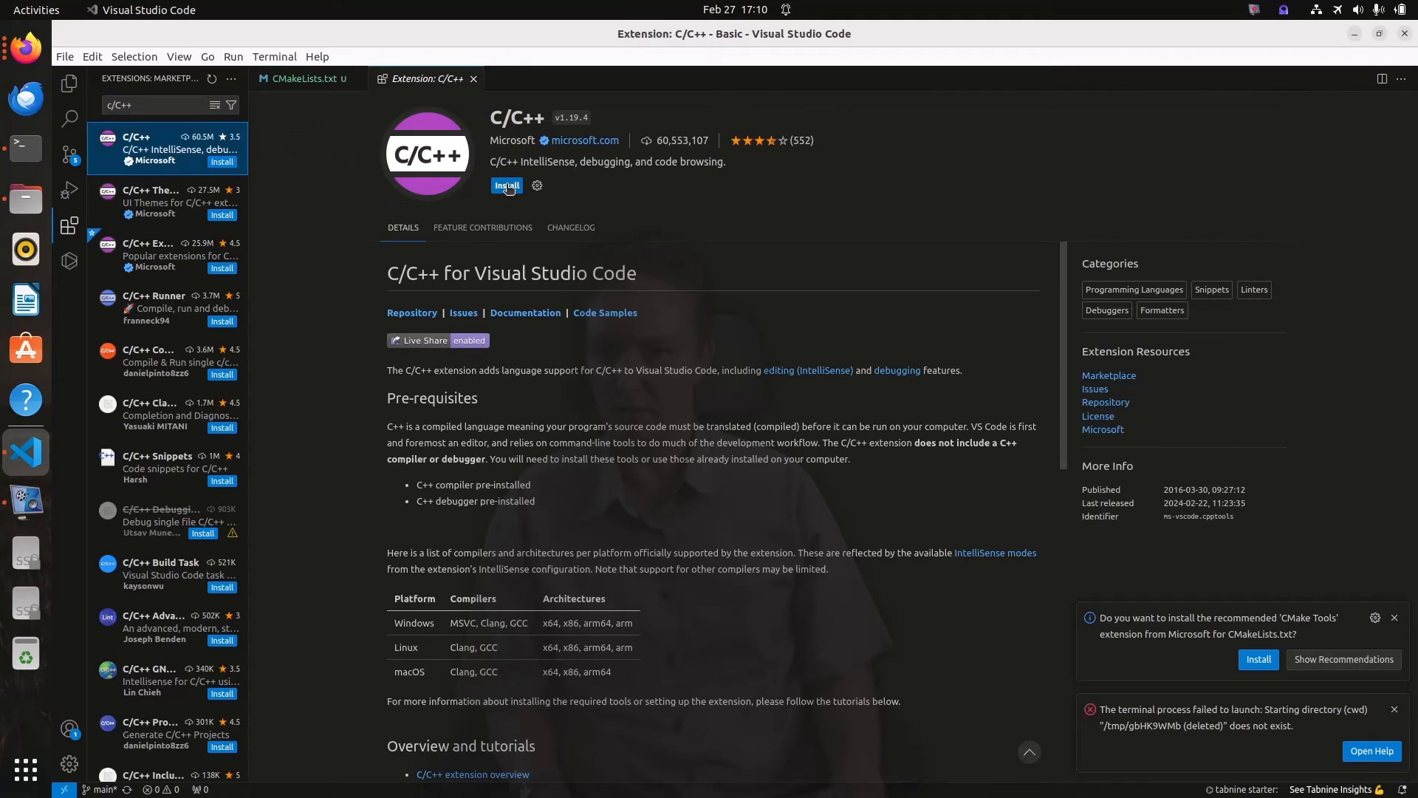
pyautogui.moveTo(153, 307)
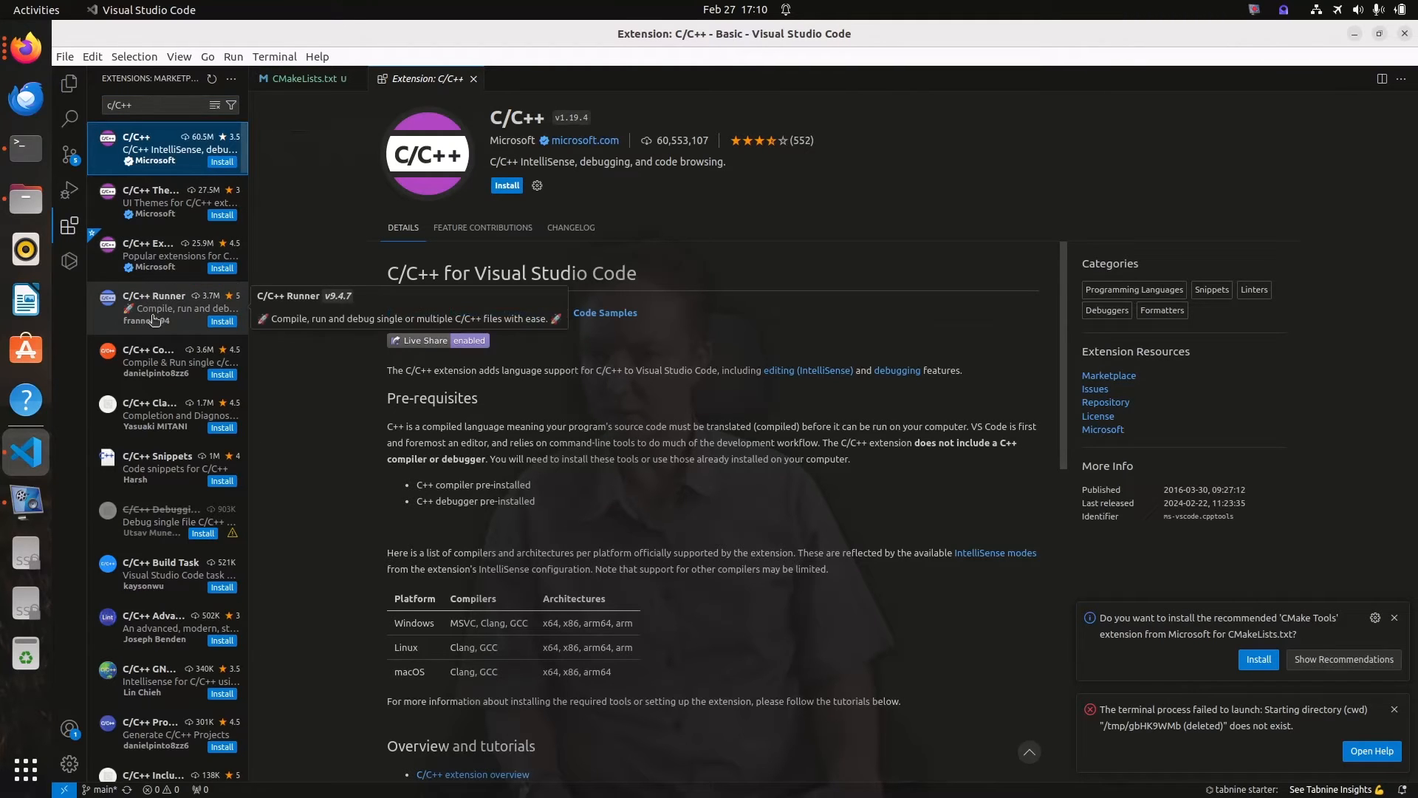
pyautogui.click(168, 254)
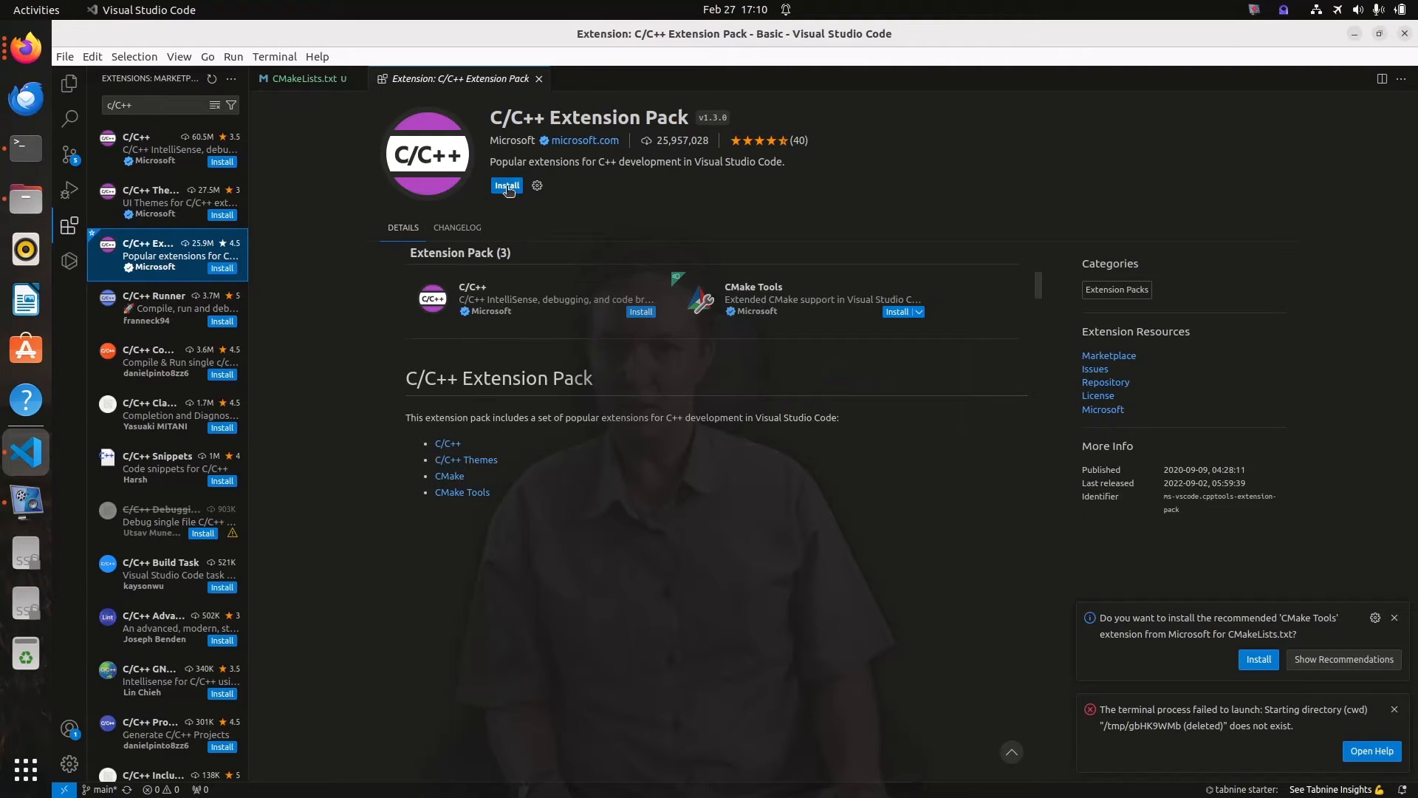
pyautogui.click(505, 186)
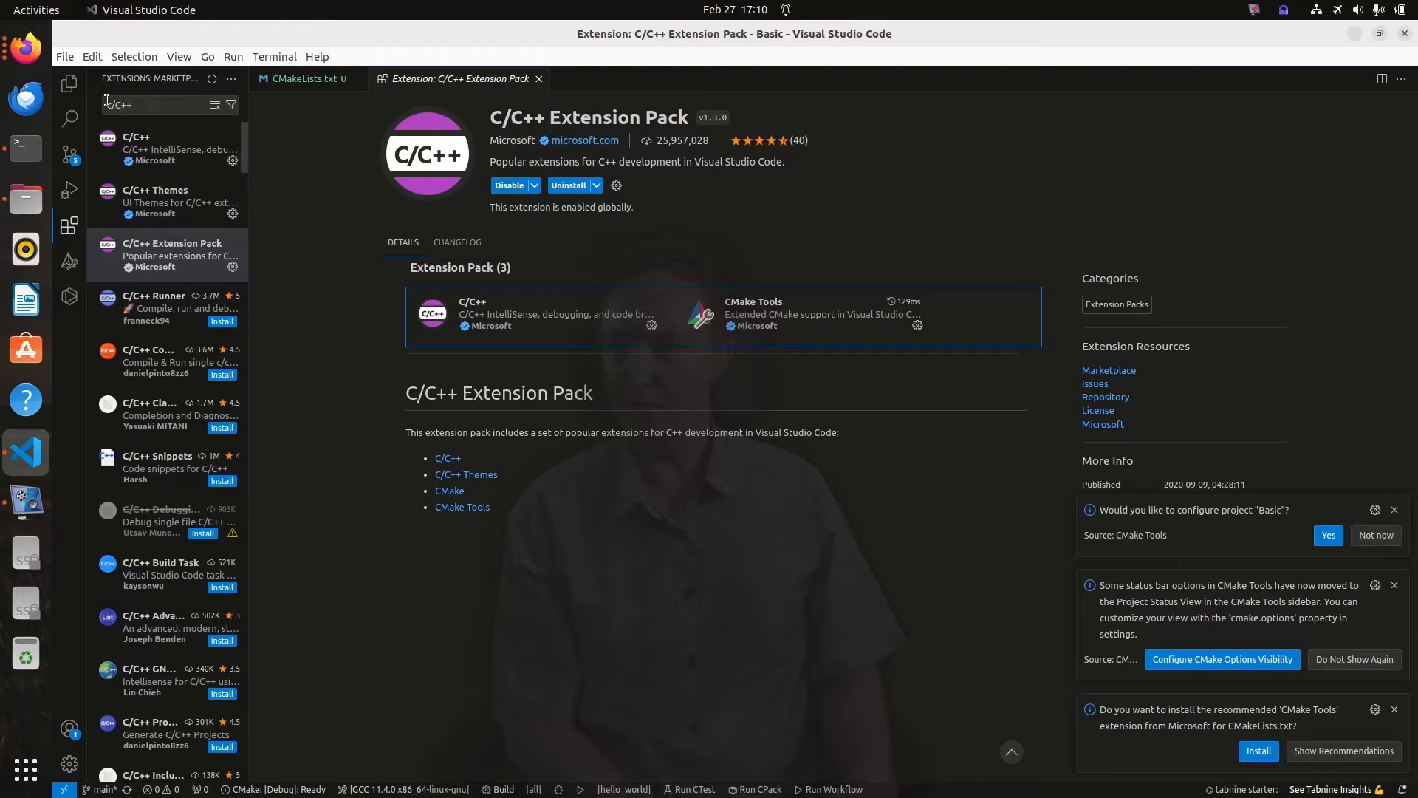
# - Build the all target and hit the 'CMake 3.28 required, 3.27.7 installed' error
pyautogui.click(299, 77)
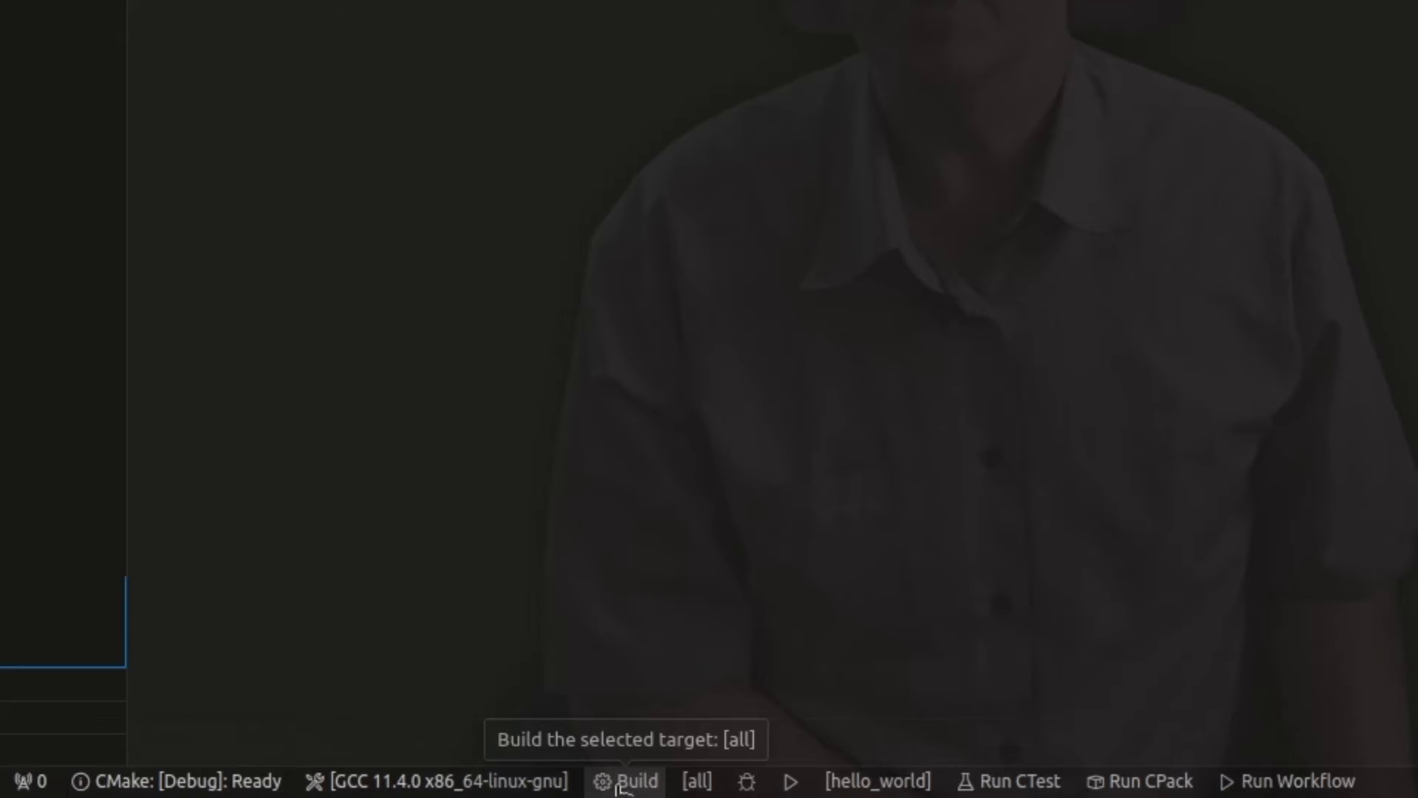
pyautogui.click(636, 781)
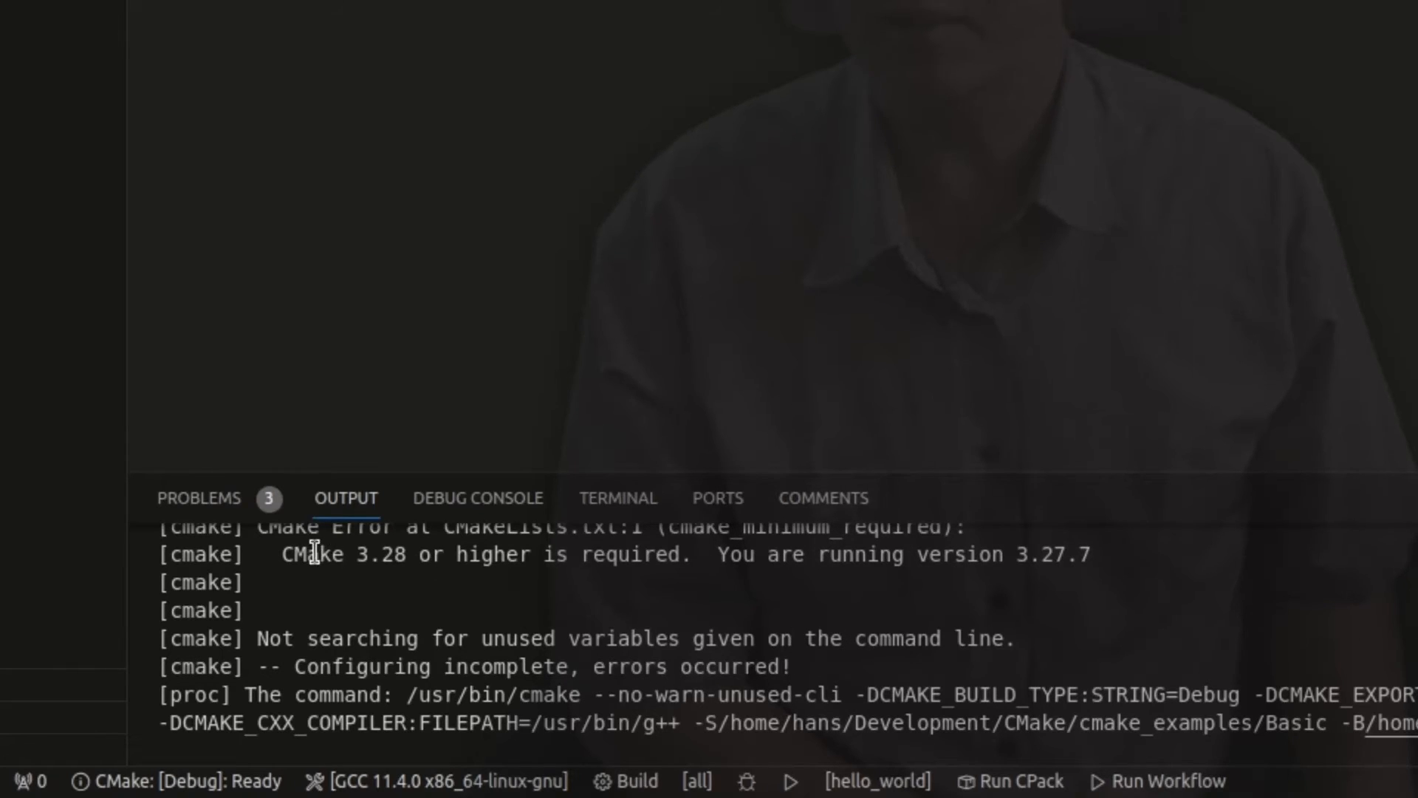
pyautogui.moveTo(760, 555)
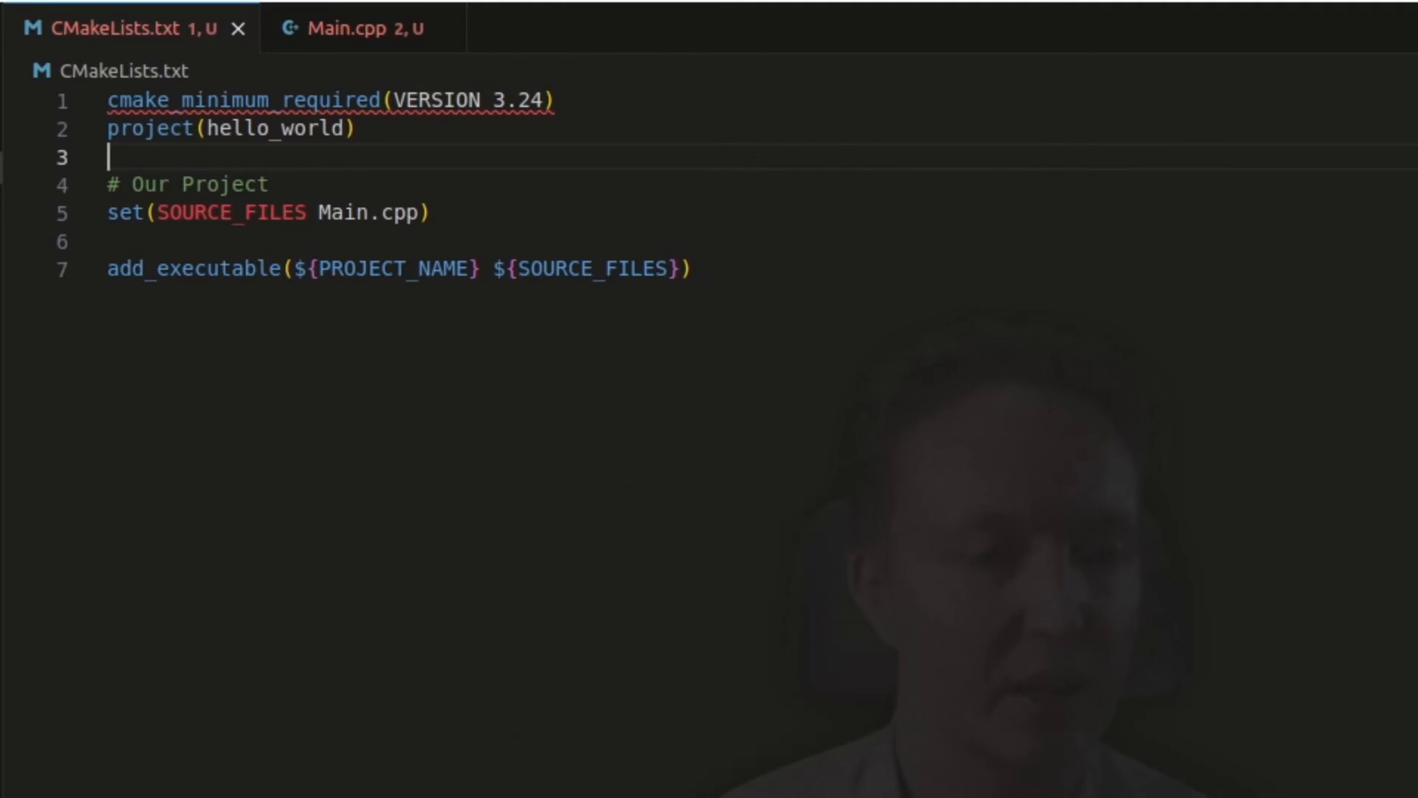
pyautogui.moveTo(597, 309)
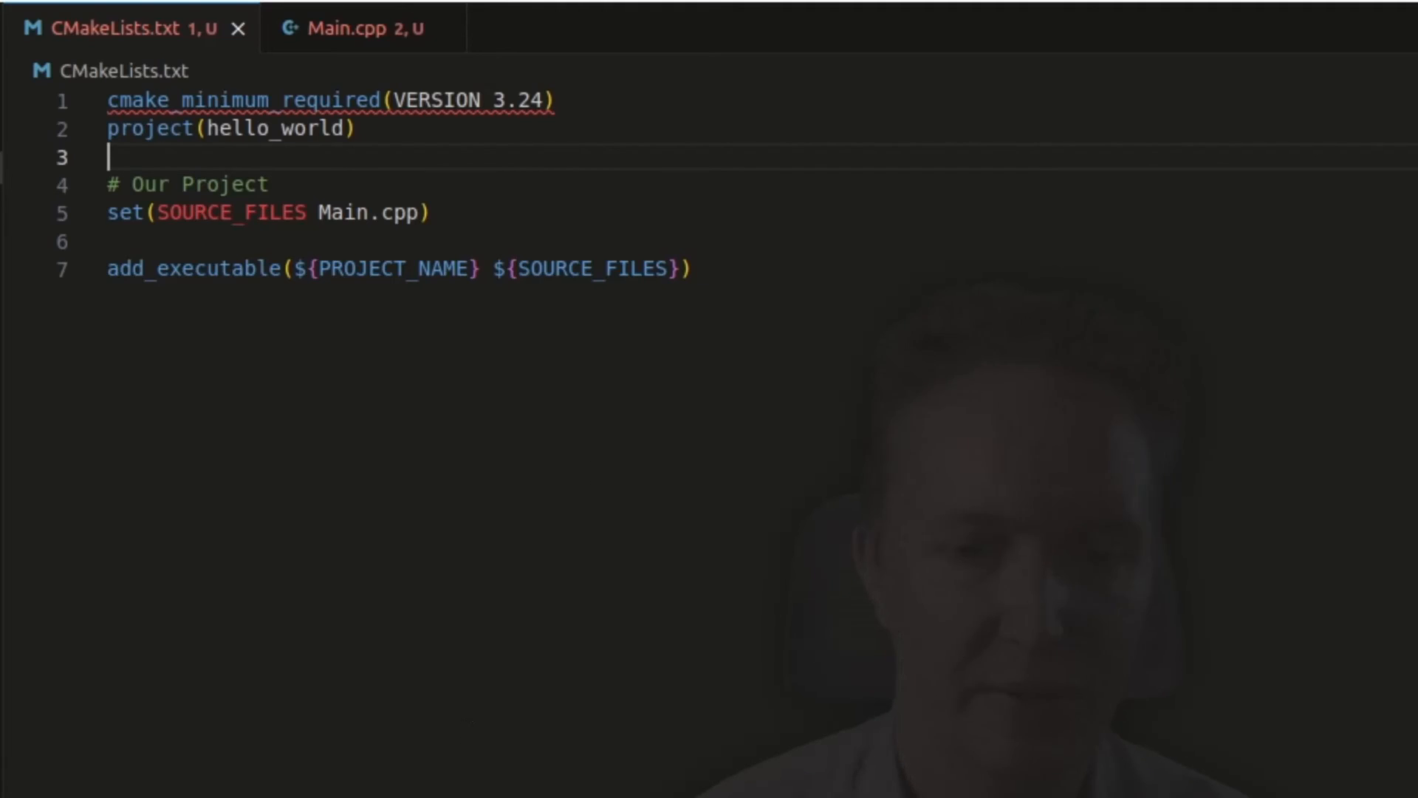
# - Start a rebuild after setting cmake_minimum_required to VERSION 3.24
pyautogui.click(501, 781)
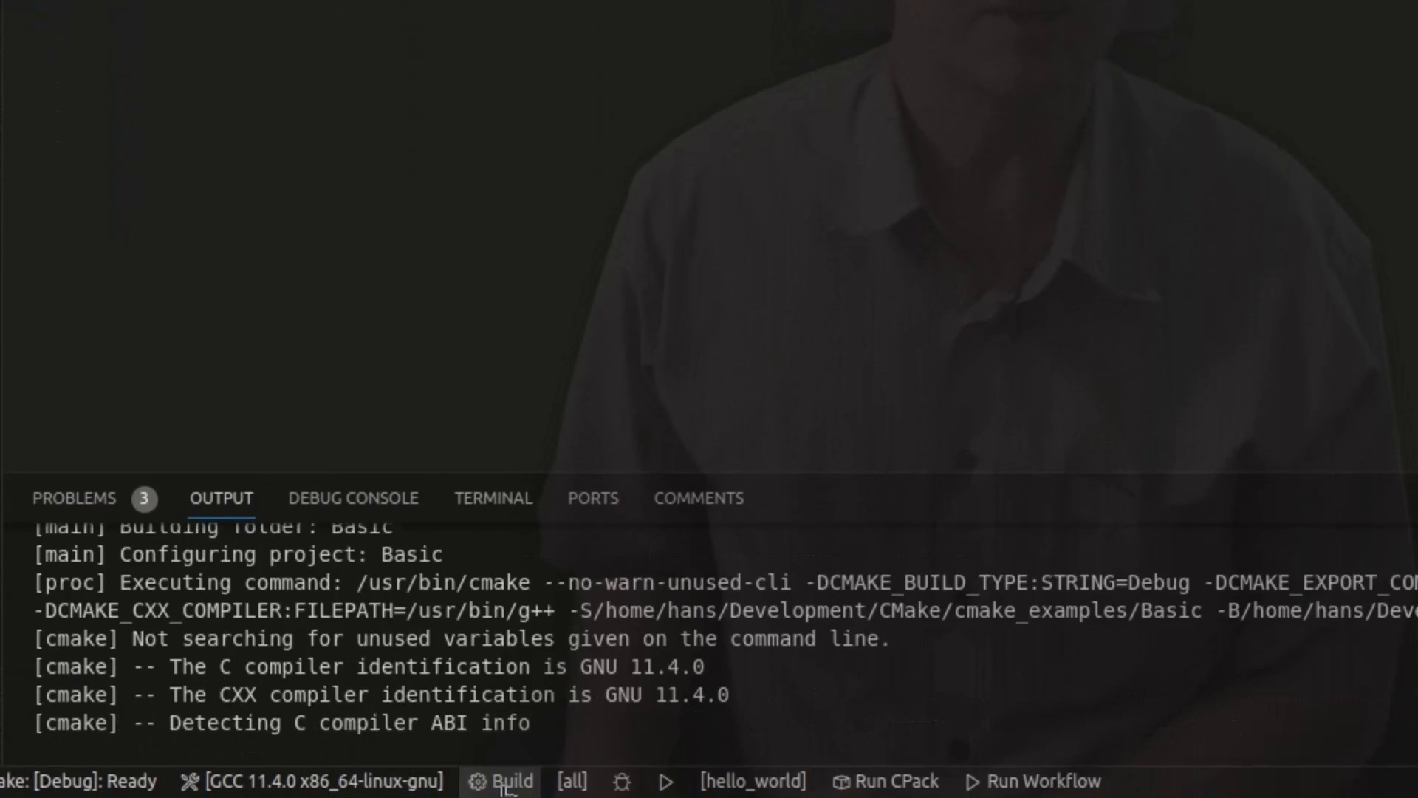
# - Complete the build and launch hello_world so the terminal shows 'Hello world.'
pyautogui.click(511, 781)
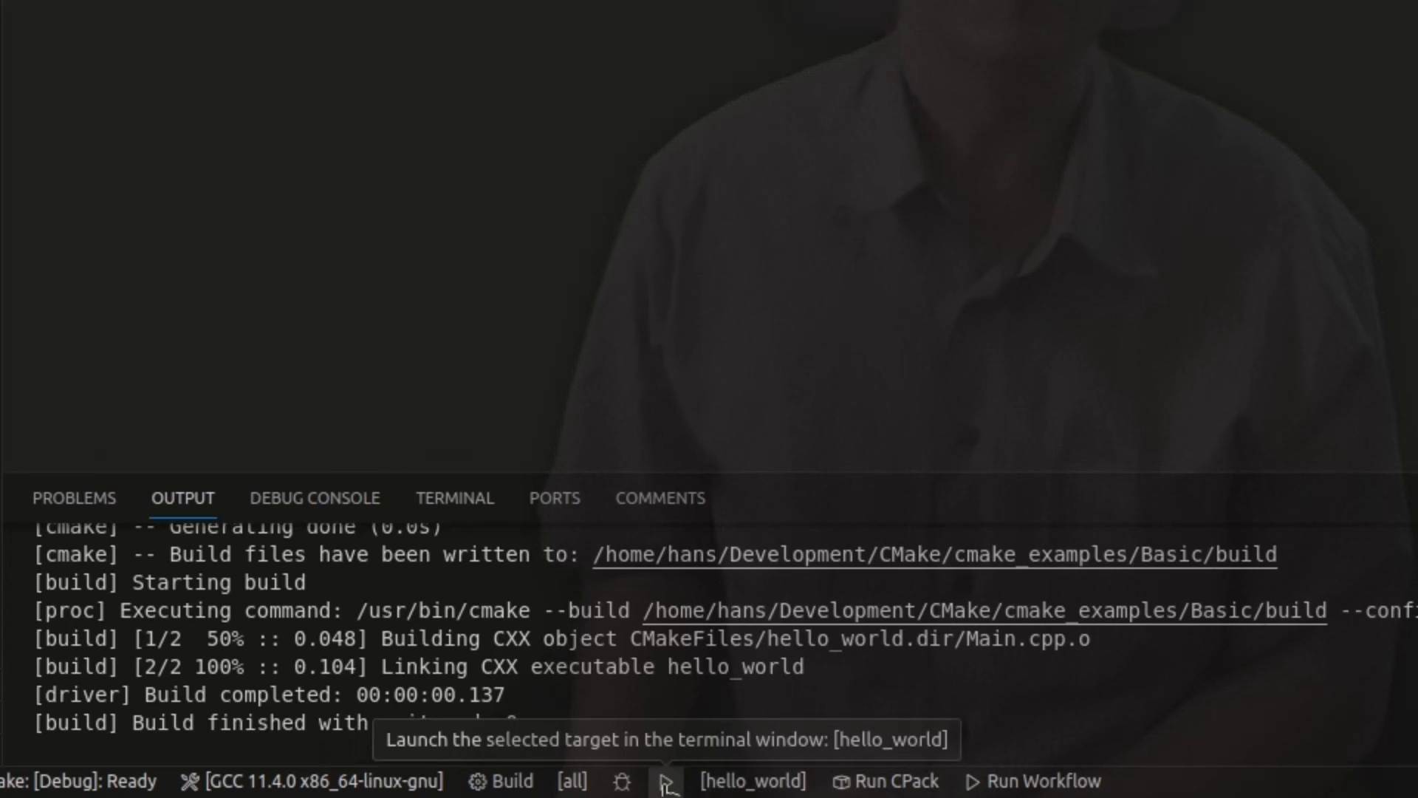
pyautogui.click(666, 781)
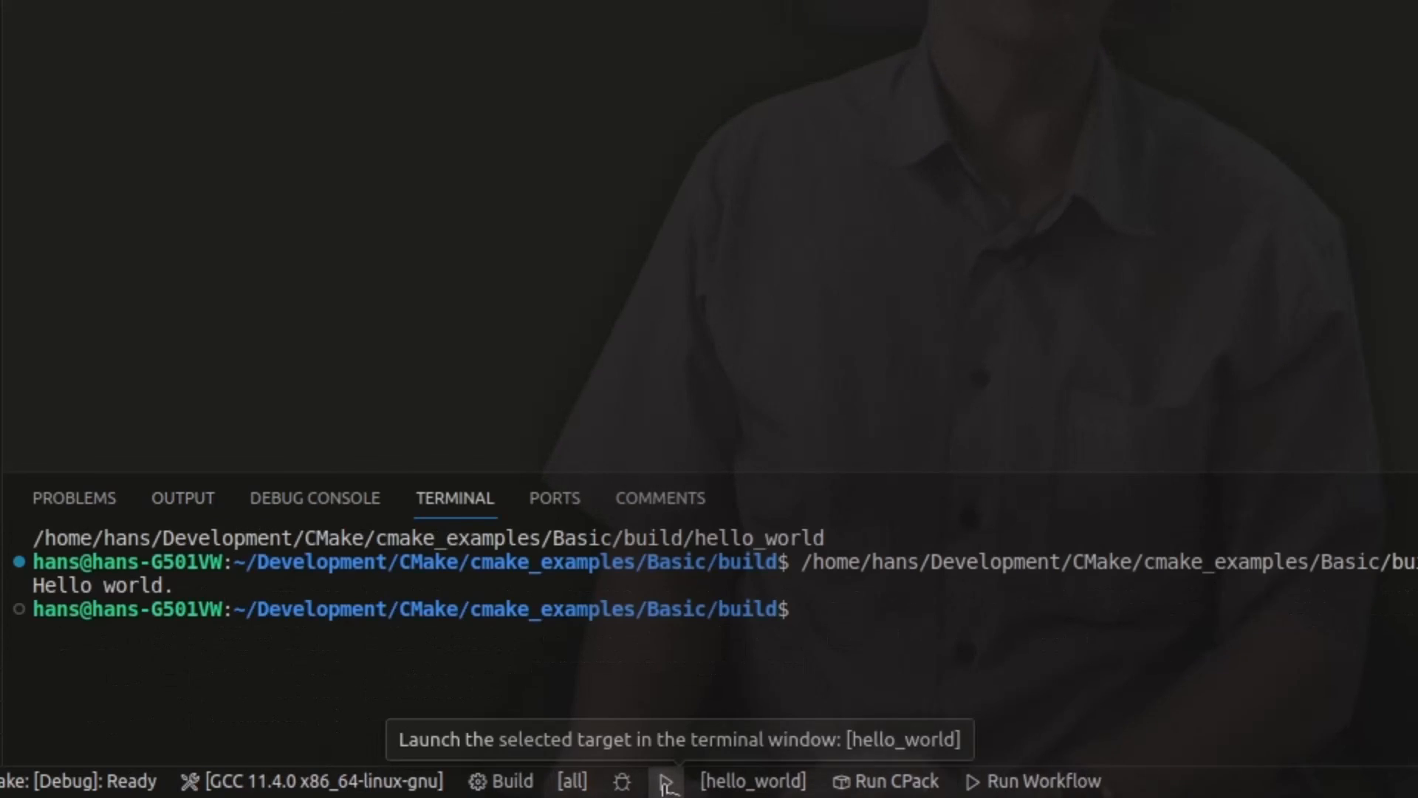